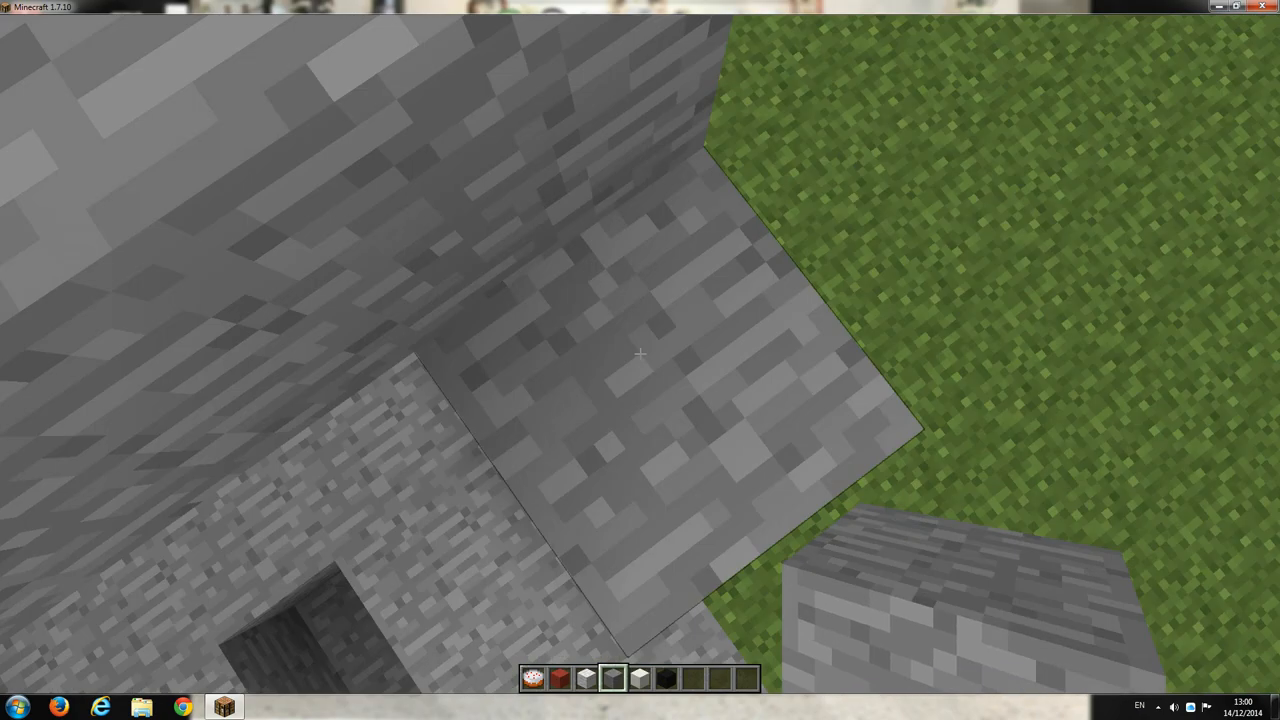
mouse_move(640, 360)
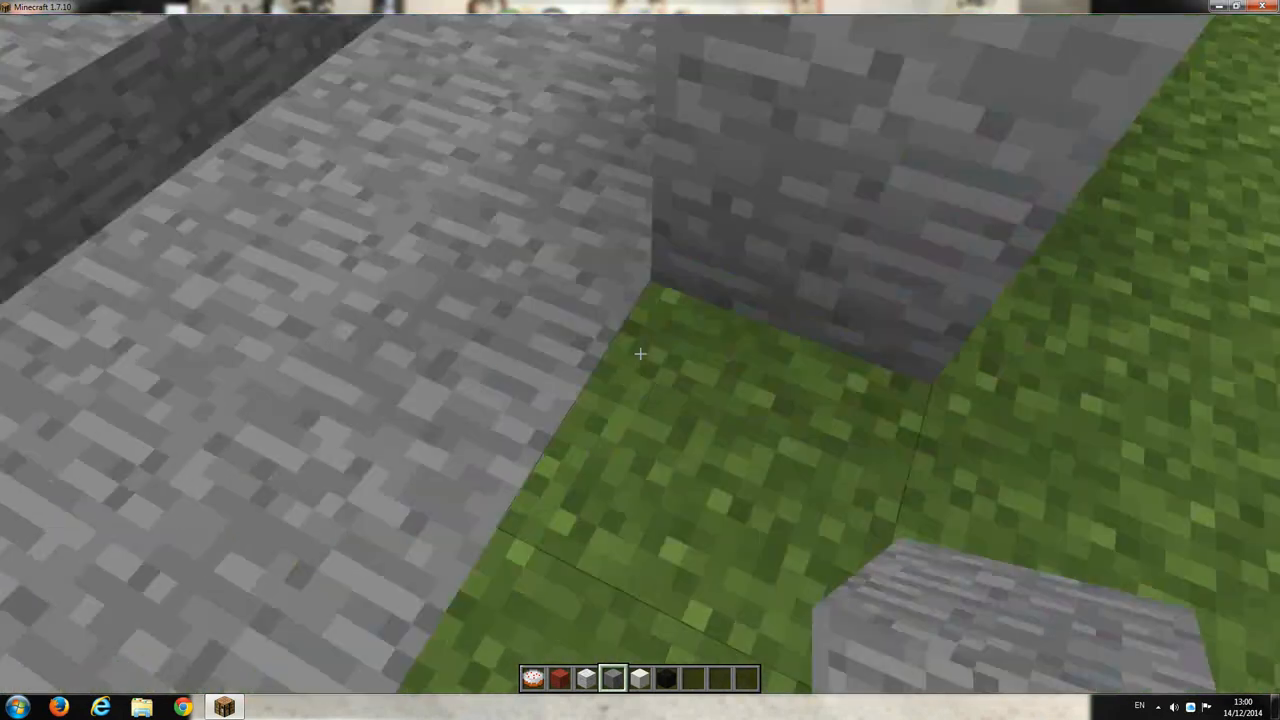
mouse_move(640, 360)
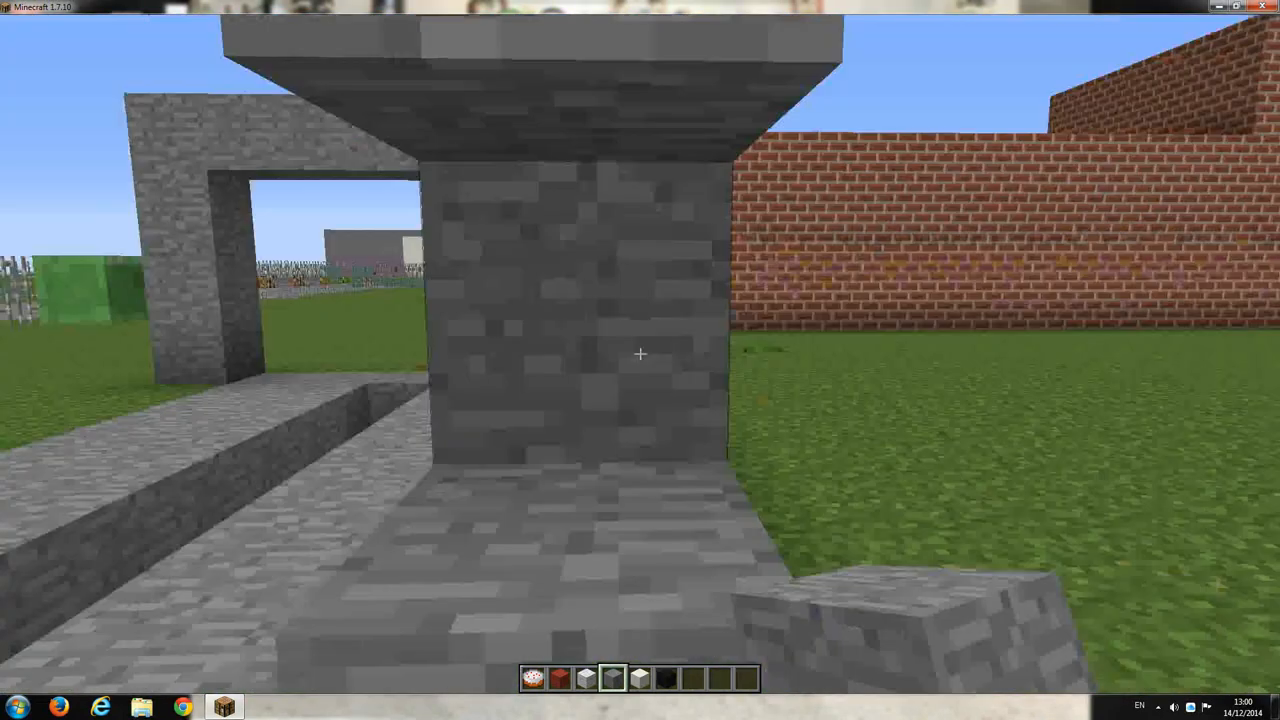
mouse_move(640, 200)
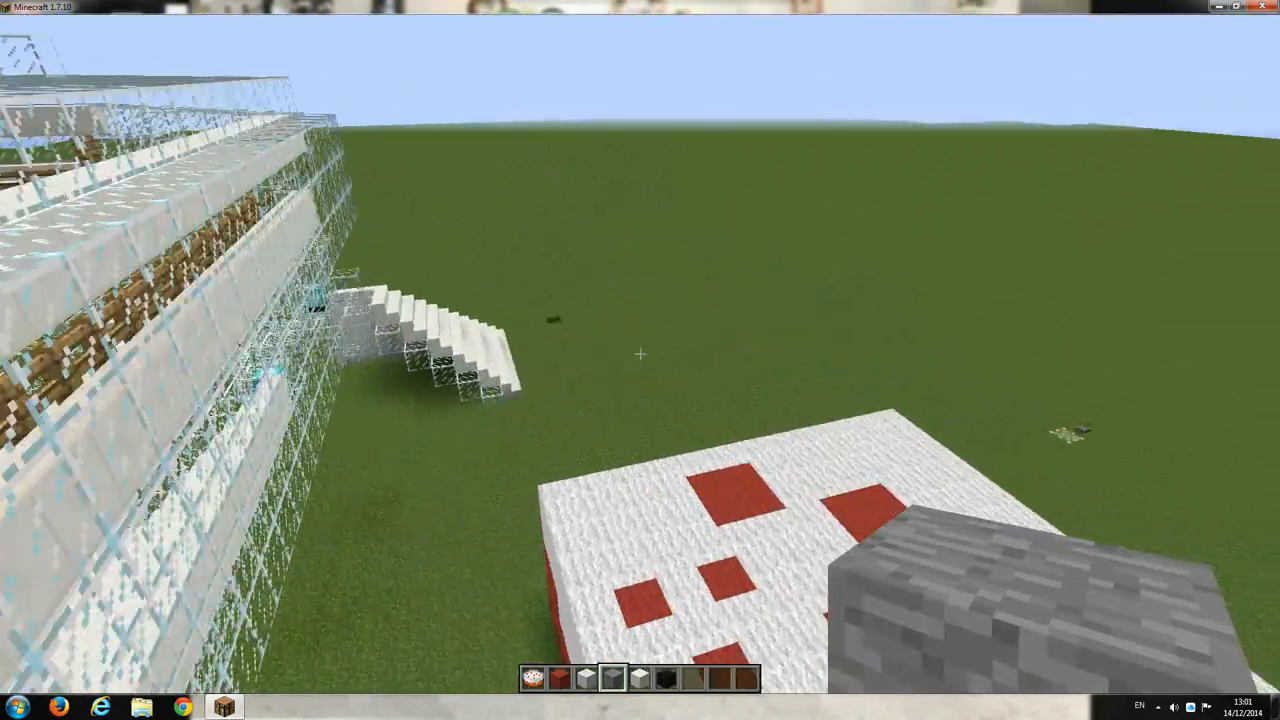
mouse_move(640, 360)
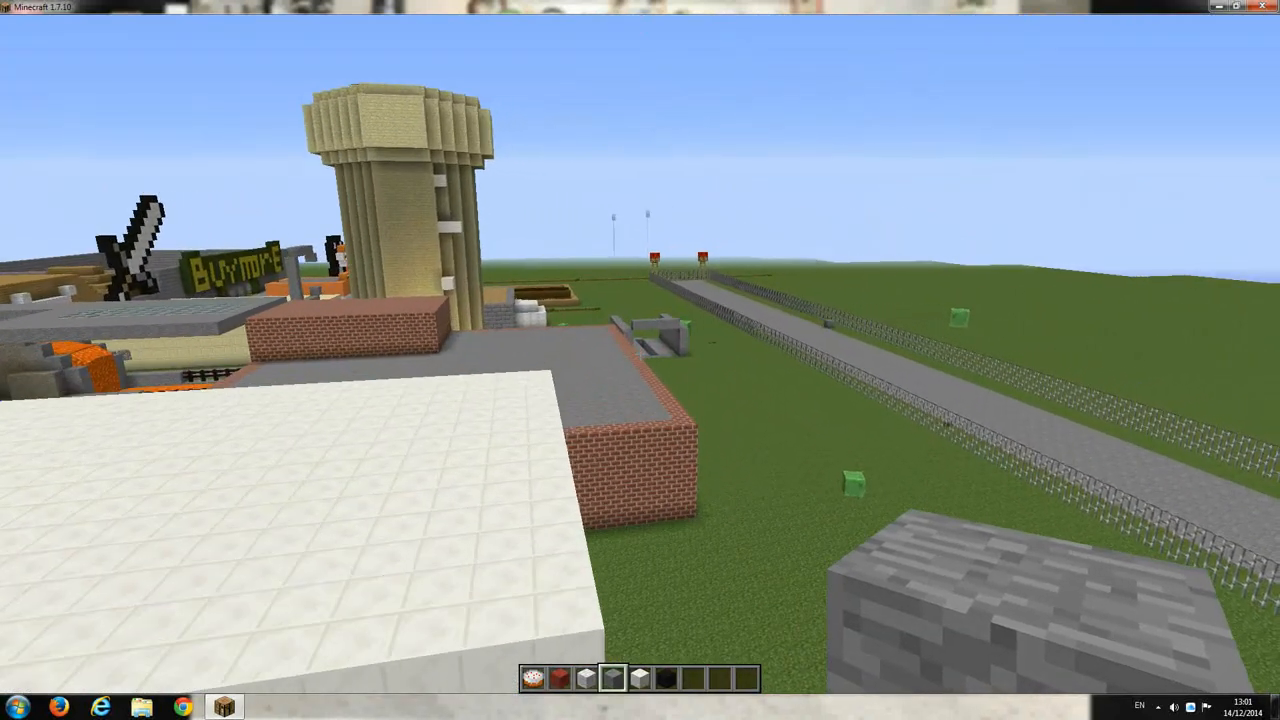
mouse_move(640, 360)
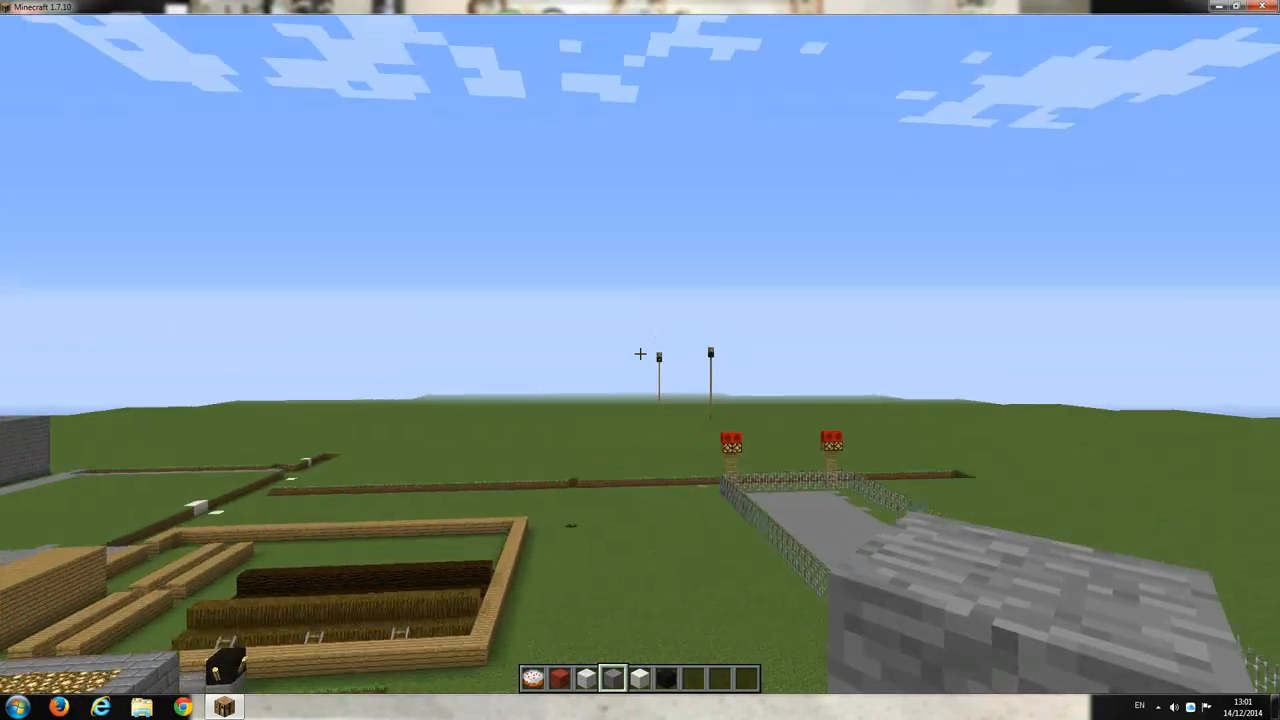
mouse_move(640, 360)
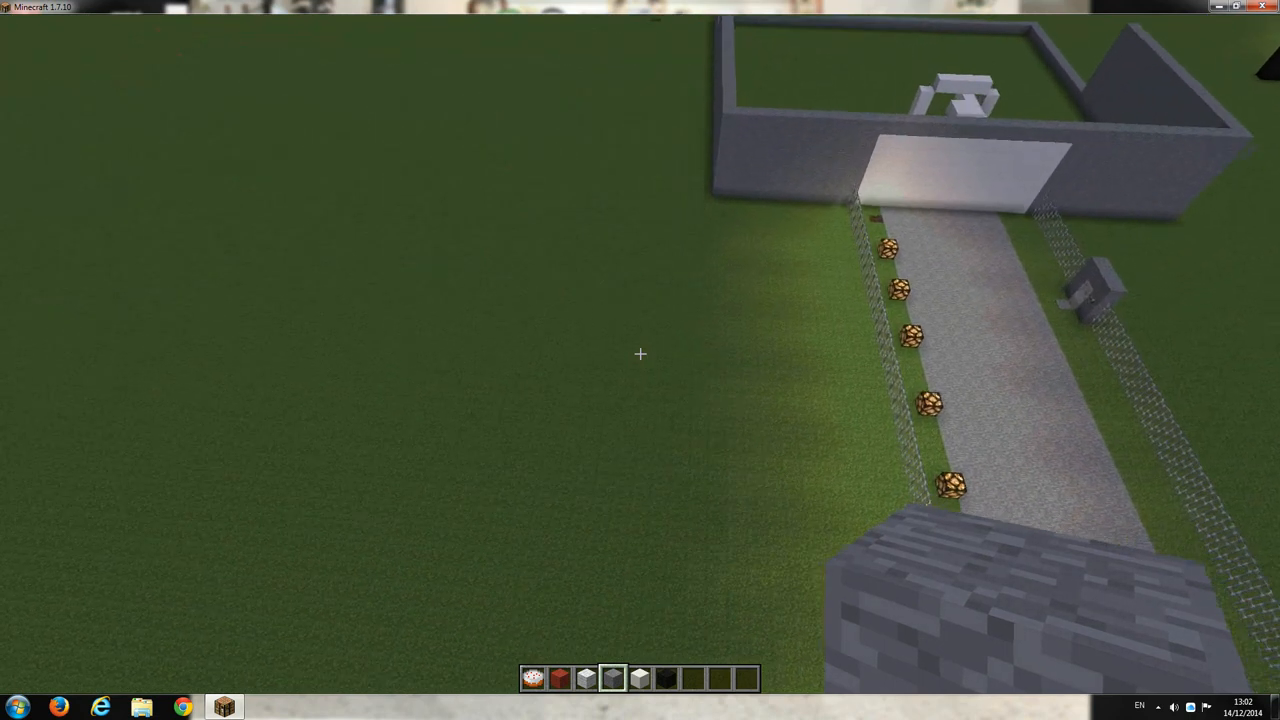
mouse_move(640, 360)
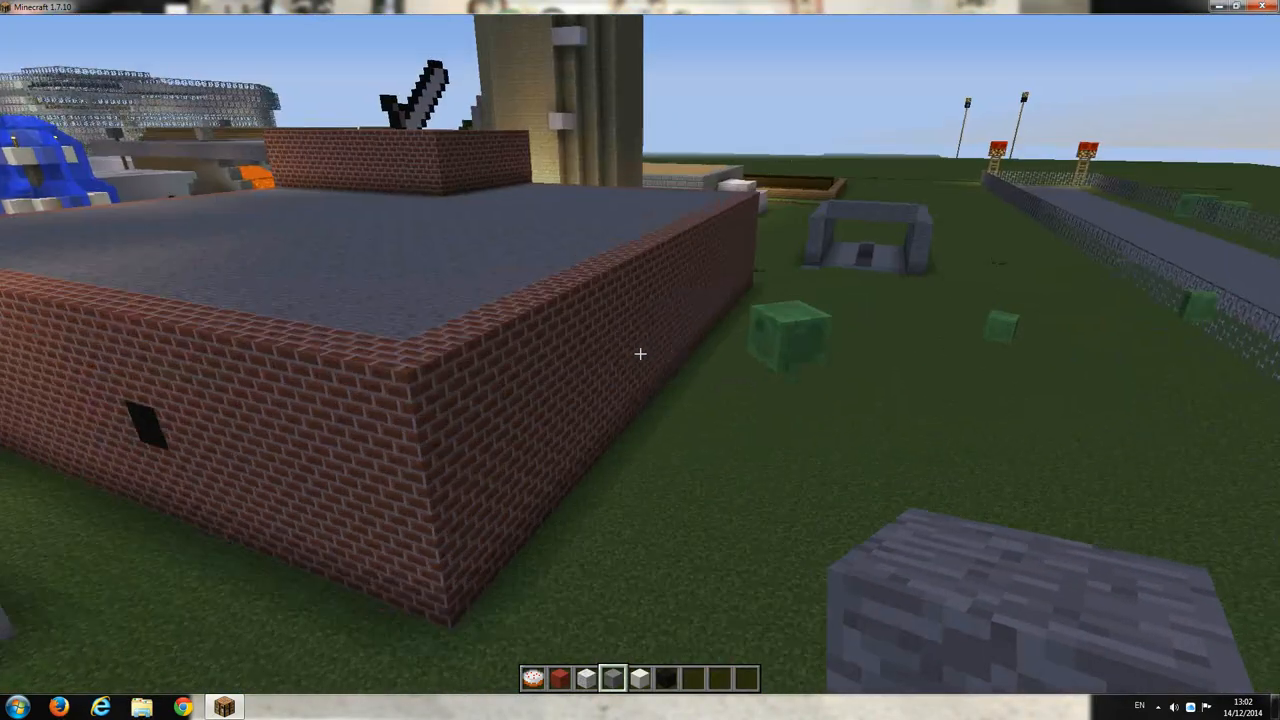
mouse_move(640, 360)
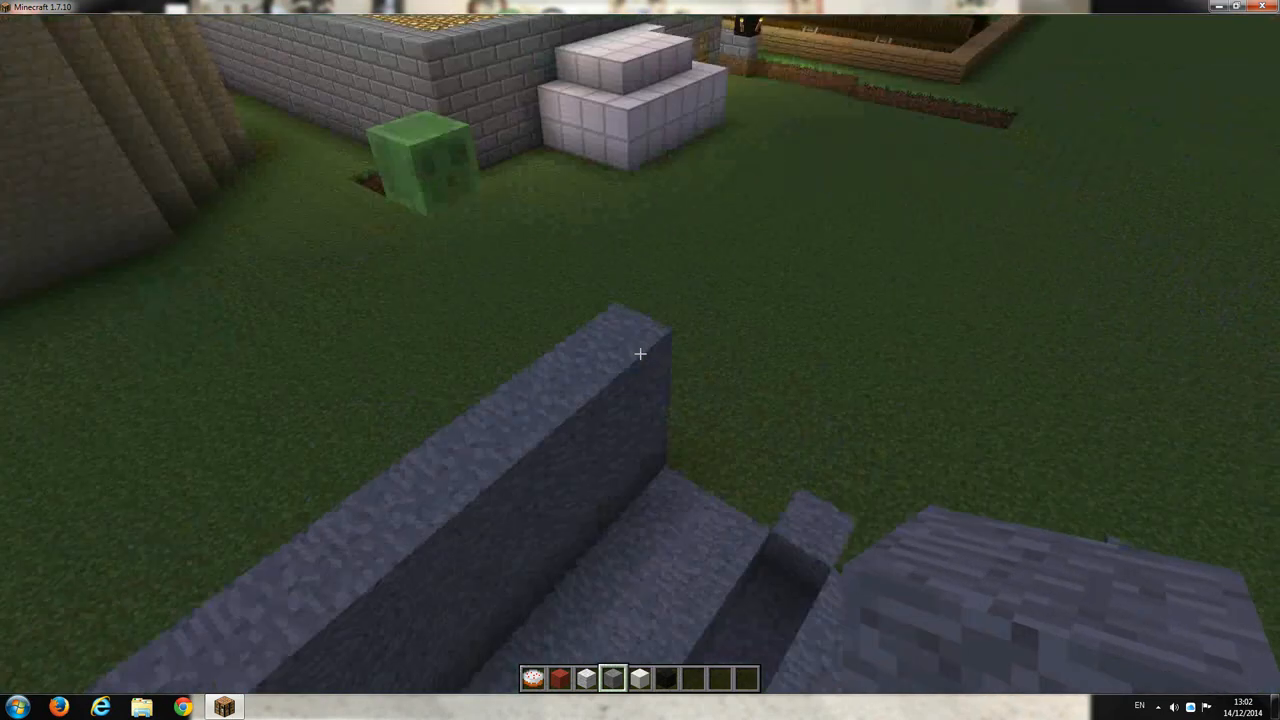
mouse_move(640, 354)
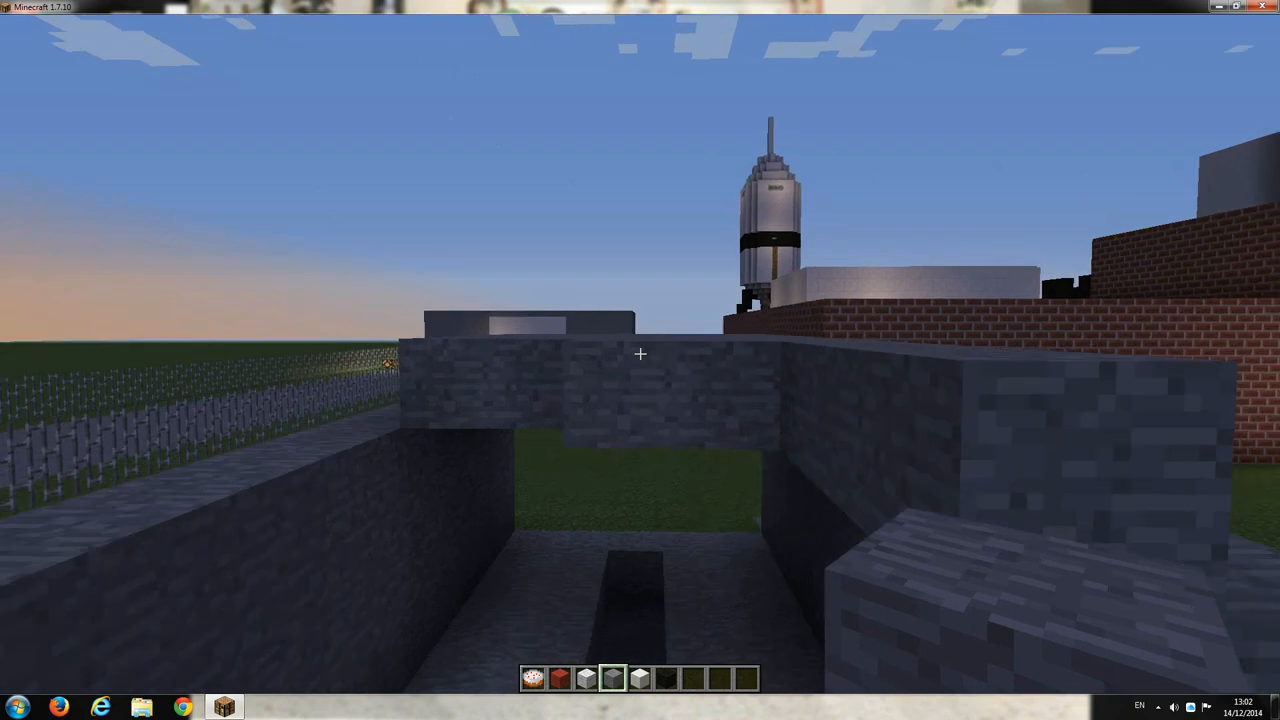
mouse_move(640, 360)
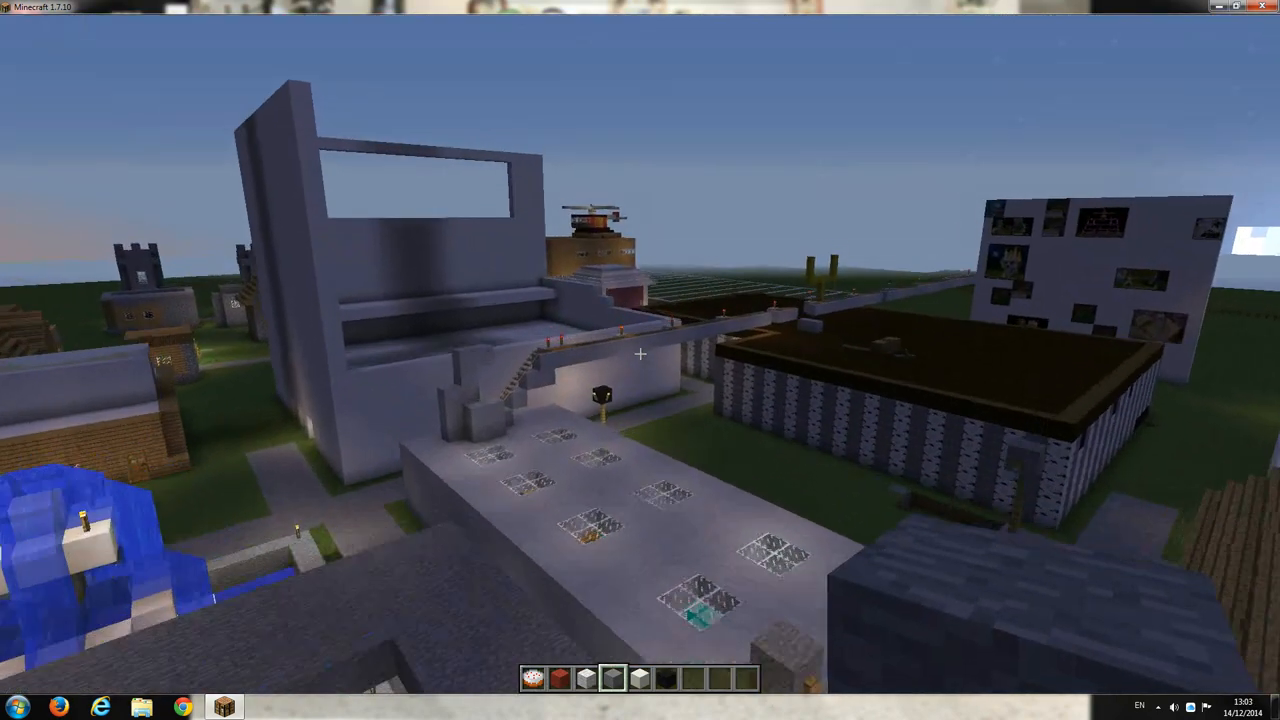
mouse_move(640, 360)
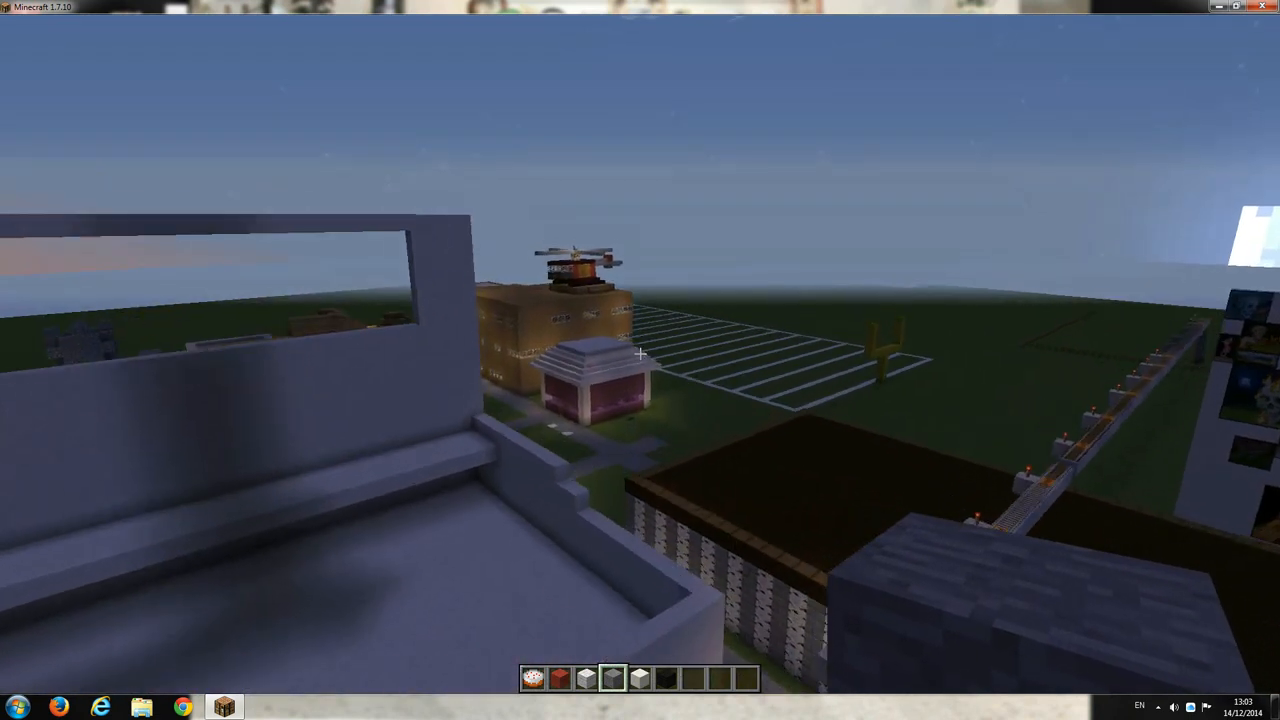
mouse_move(640, 360)
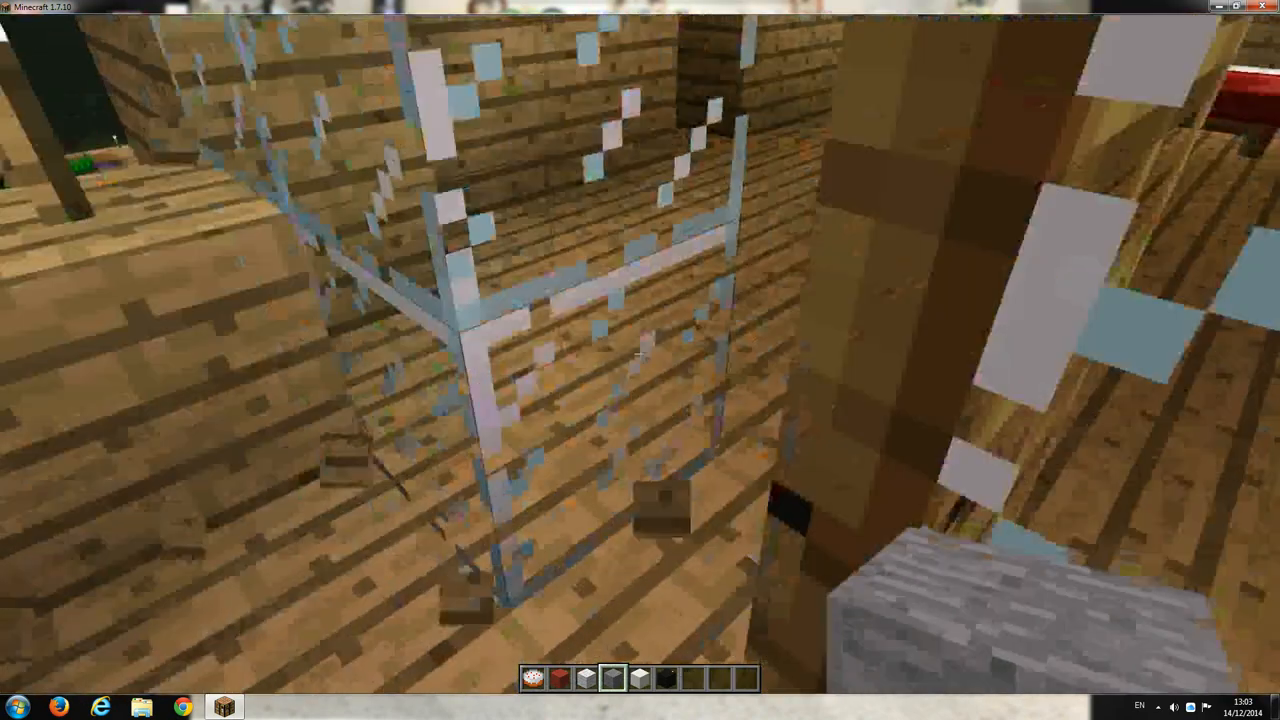
mouse_move(640, 360)
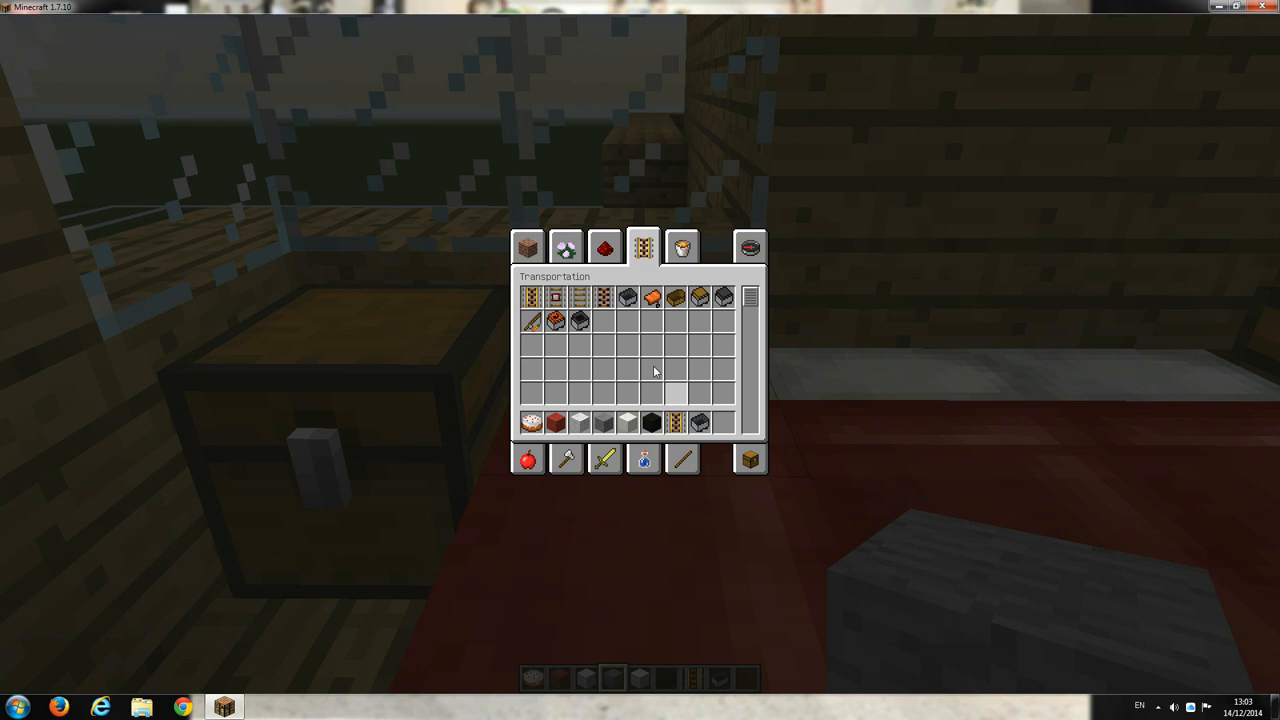
mouse_move(580, 296)
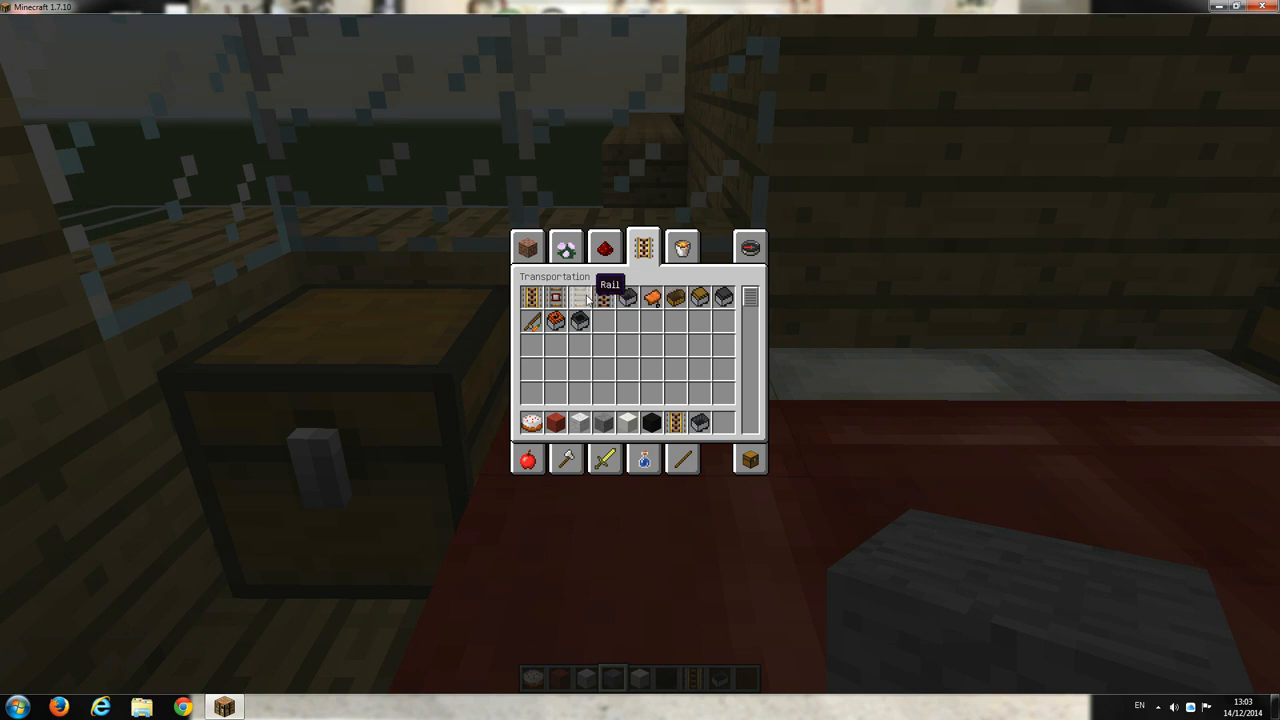
mouse_move(722, 424)
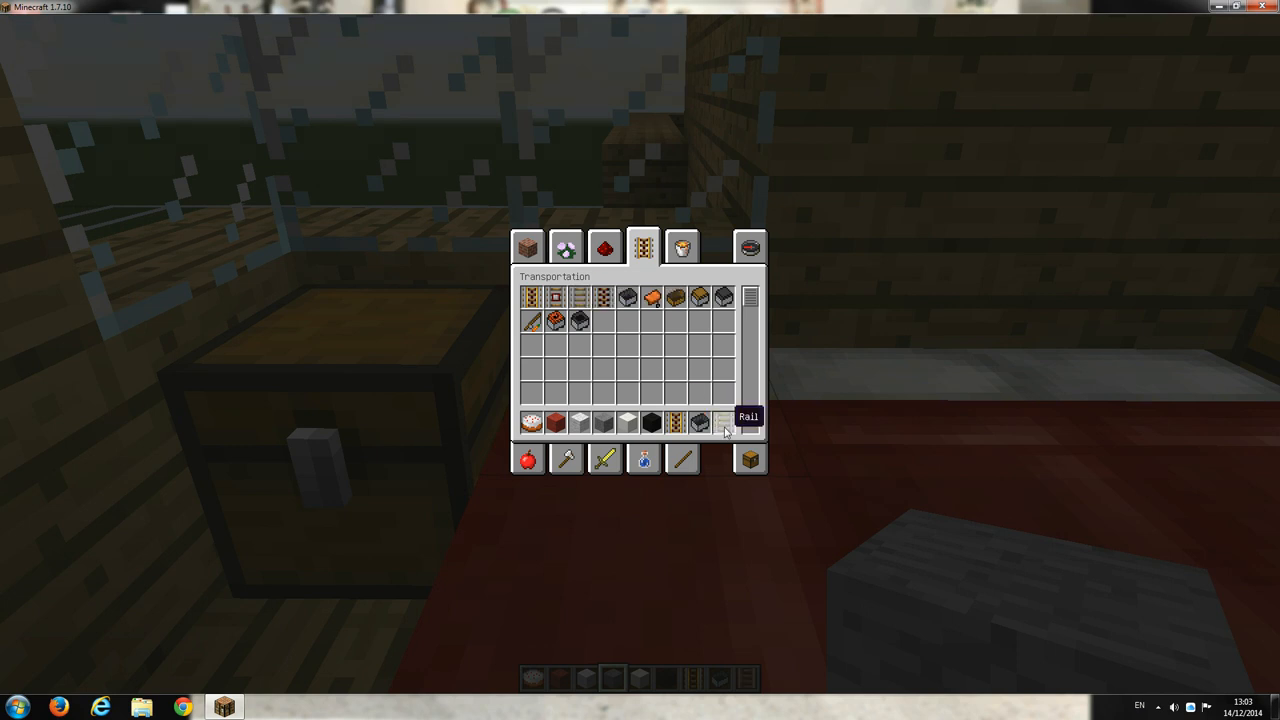
Step: Browse the Decoration, Transportation and Redstone inventory tabs to find coaster parts
click(564, 248)
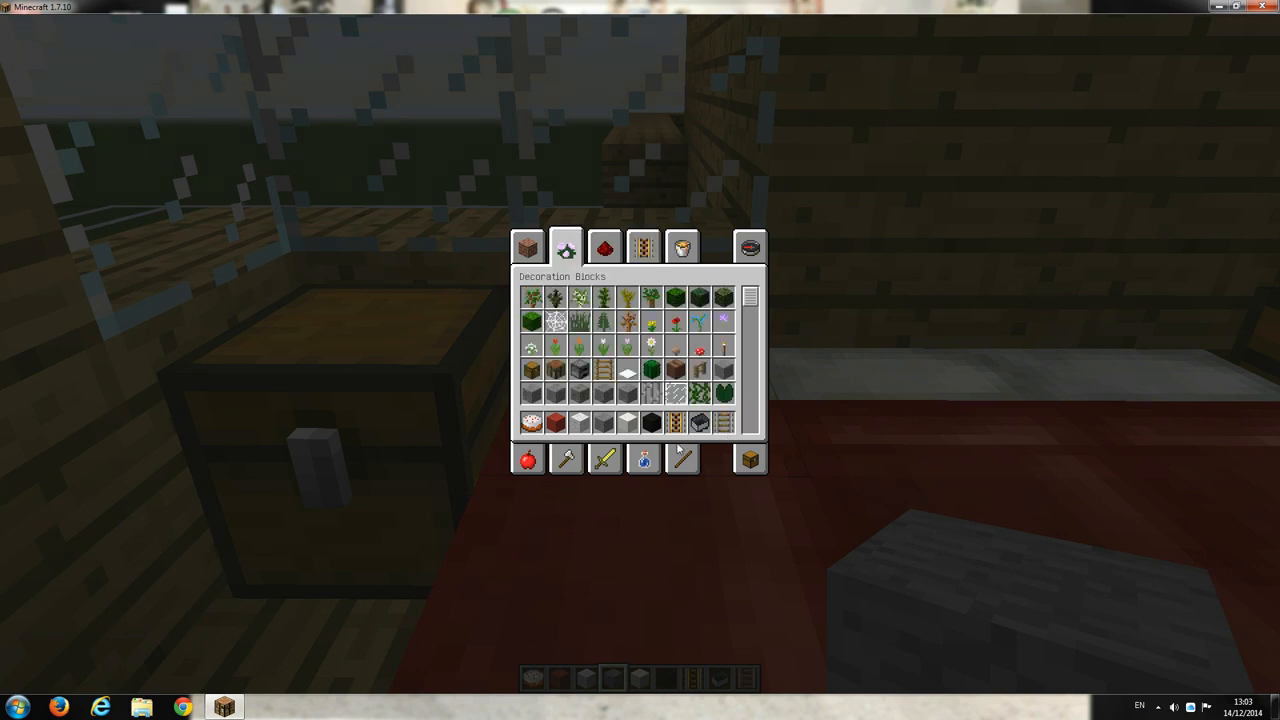
click(644, 248)
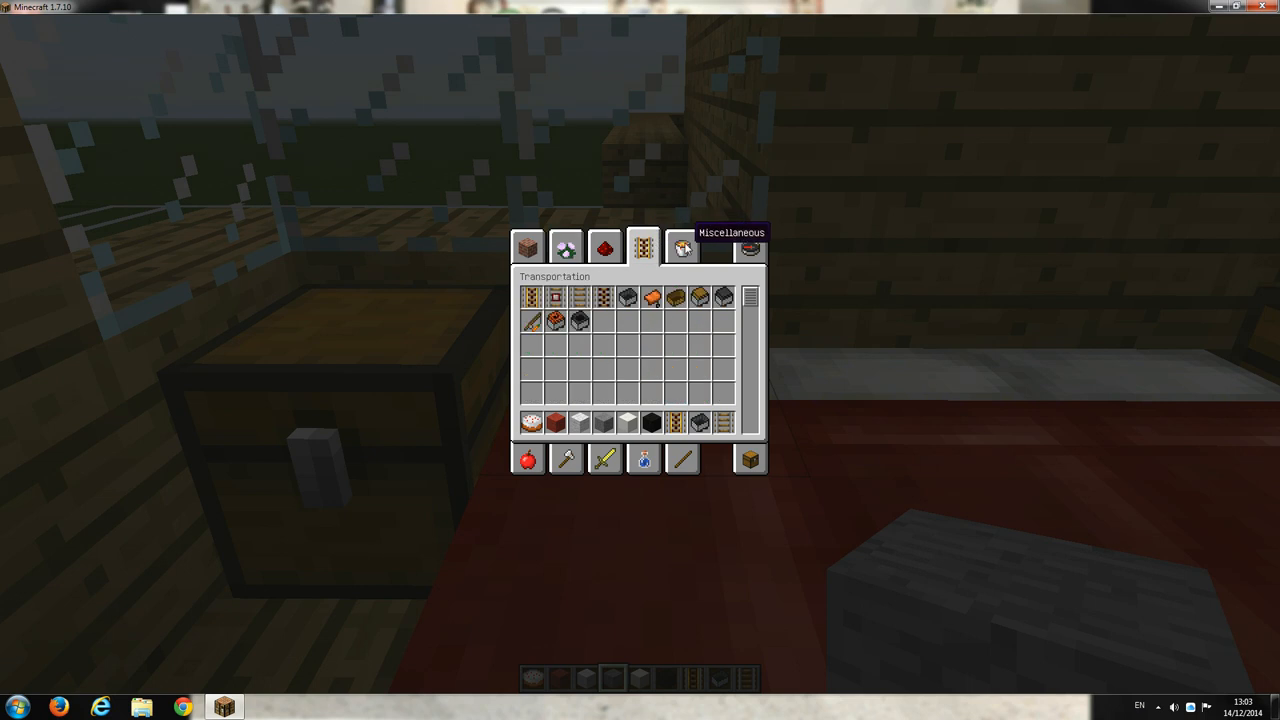
click(604, 248)
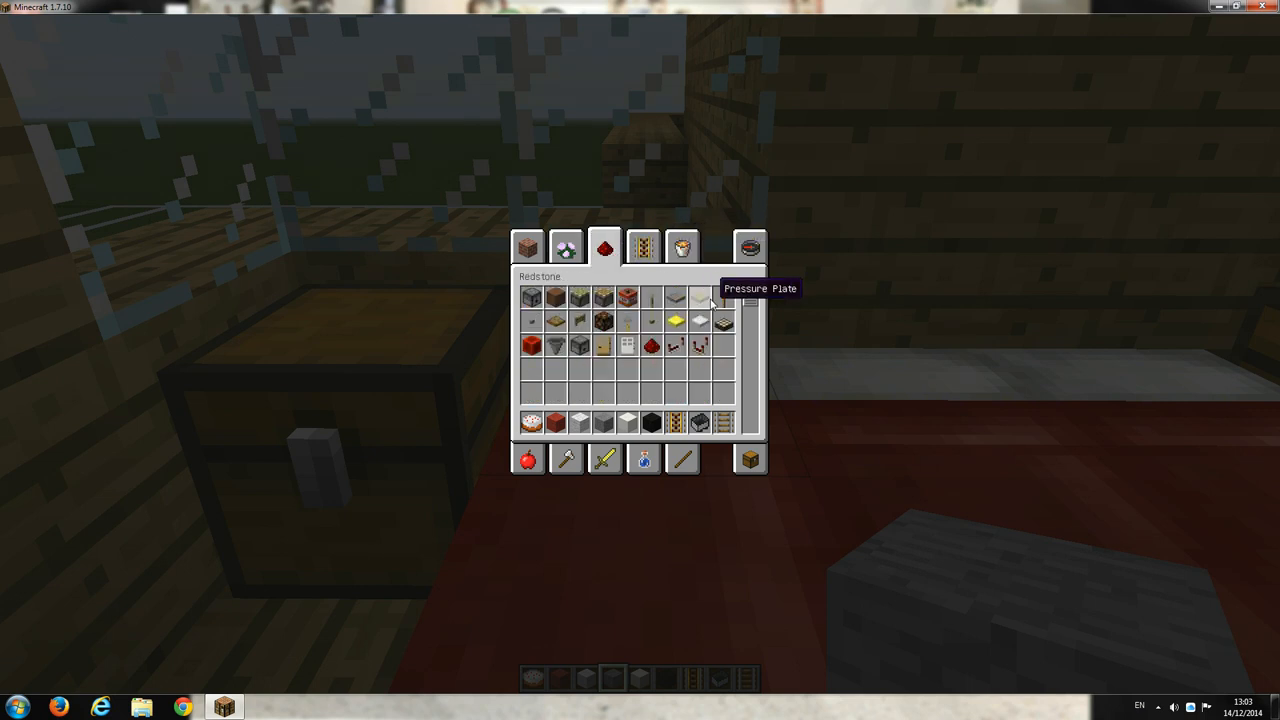
mouse_move(652, 422)
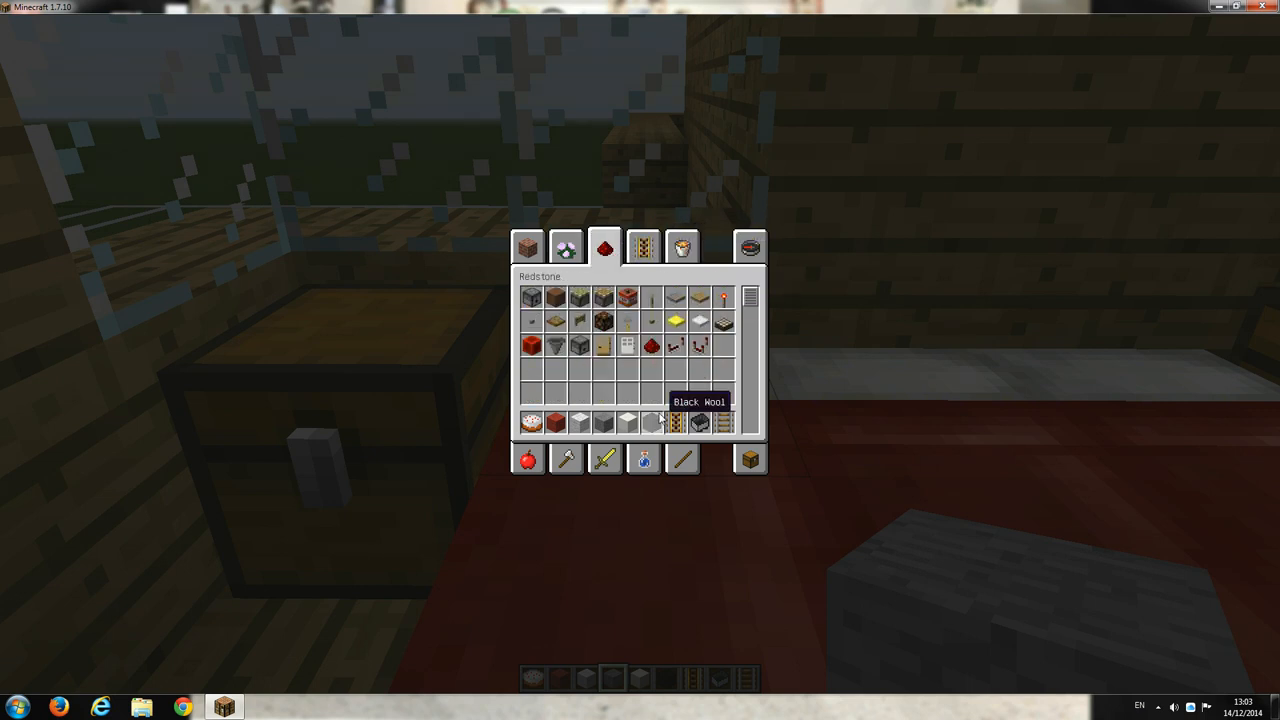
mouse_move(604, 422)
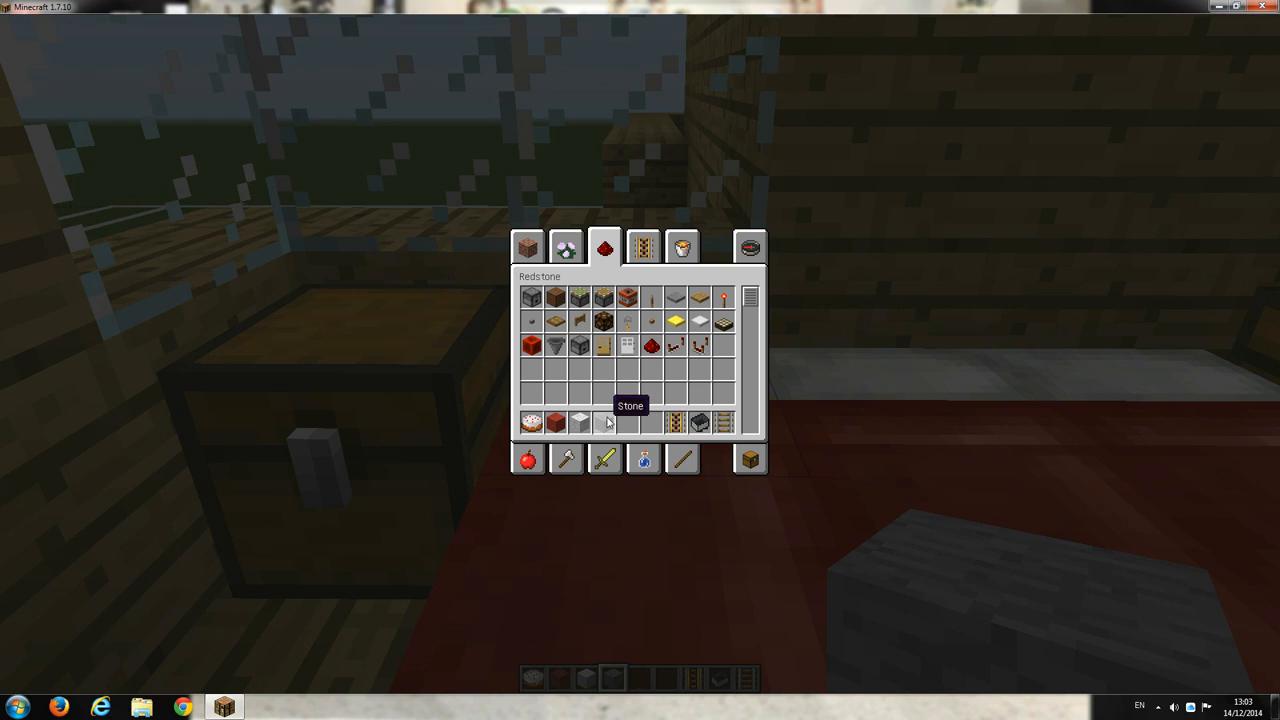
mouse_move(580, 420)
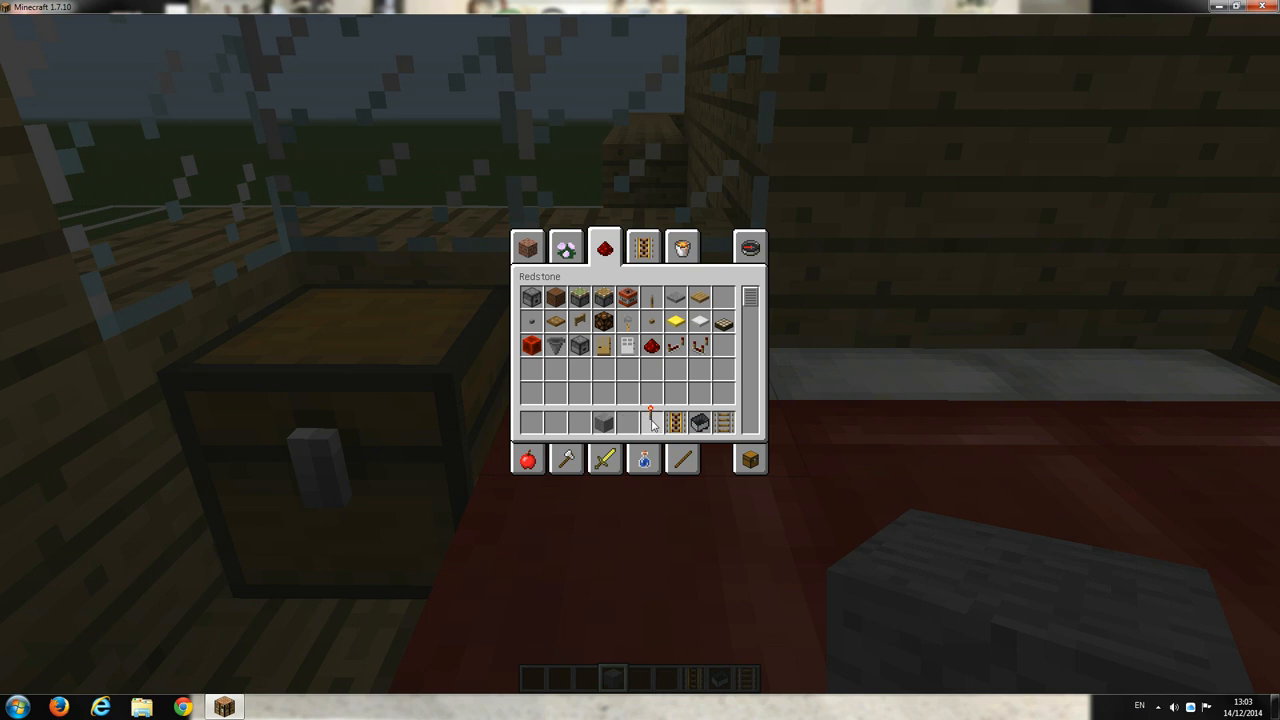
mouse_move(652, 422)
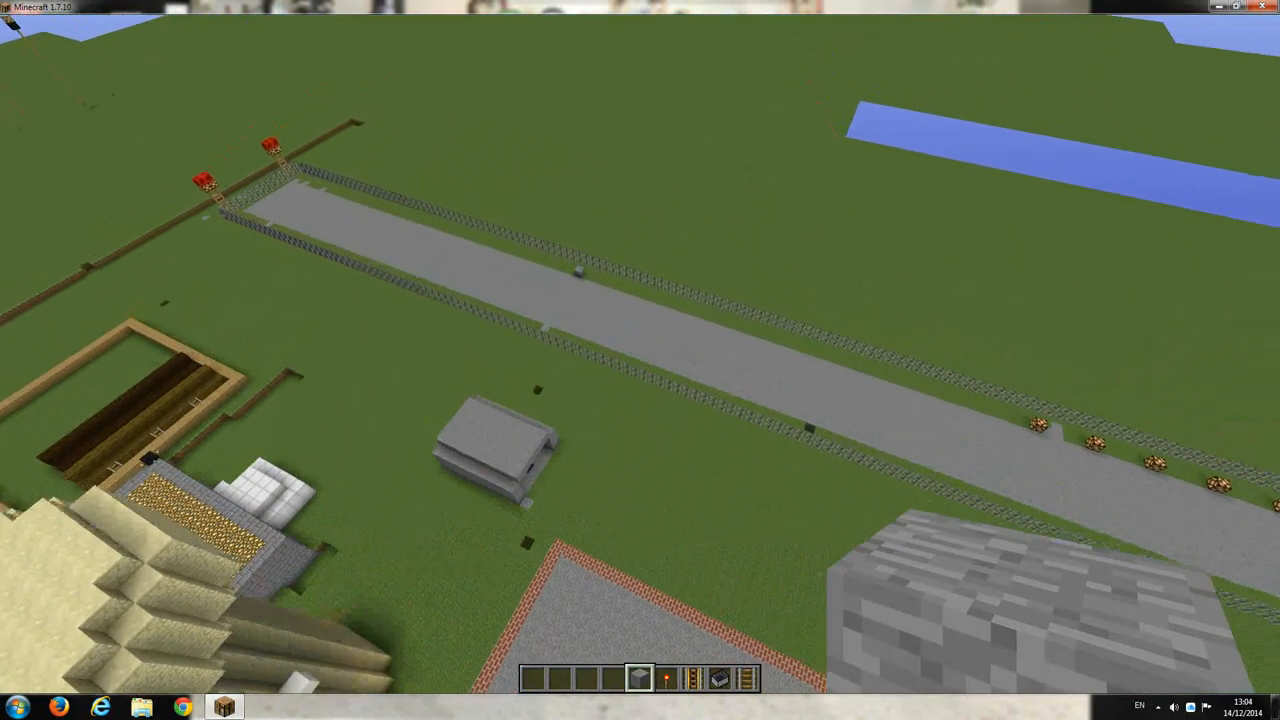
mouse_move(640, 360)
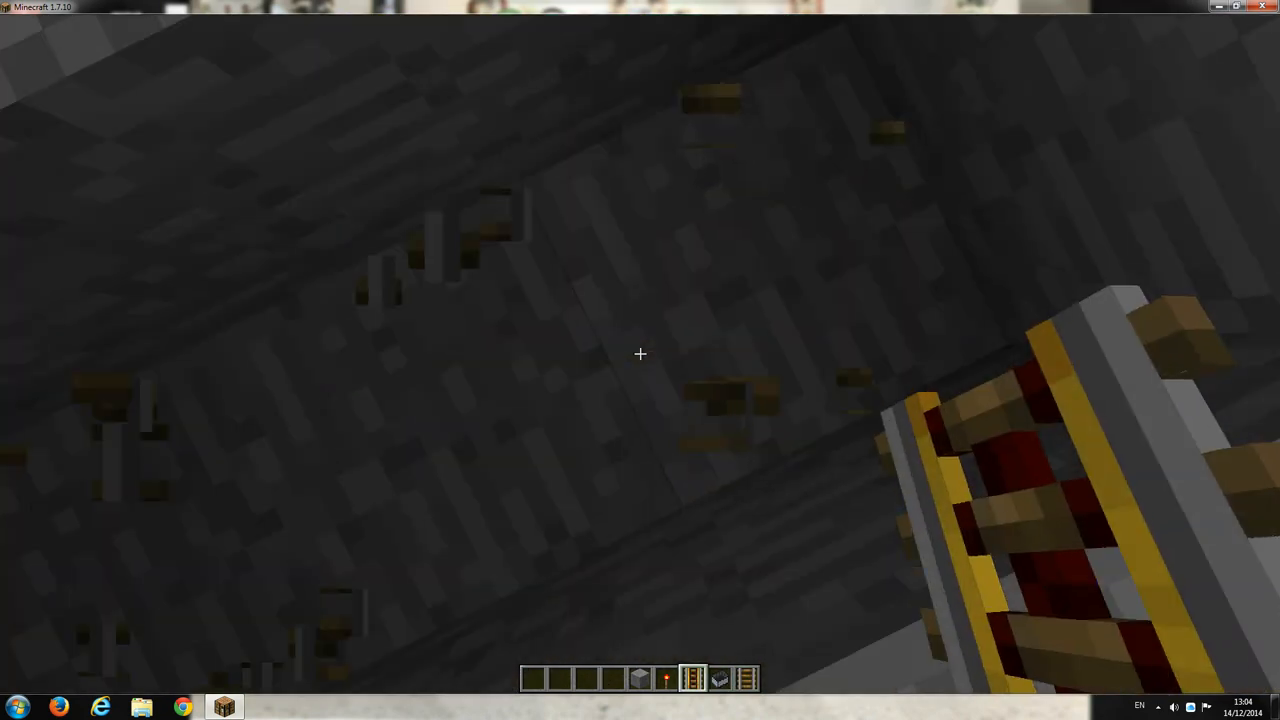
mouse_move(640, 360)
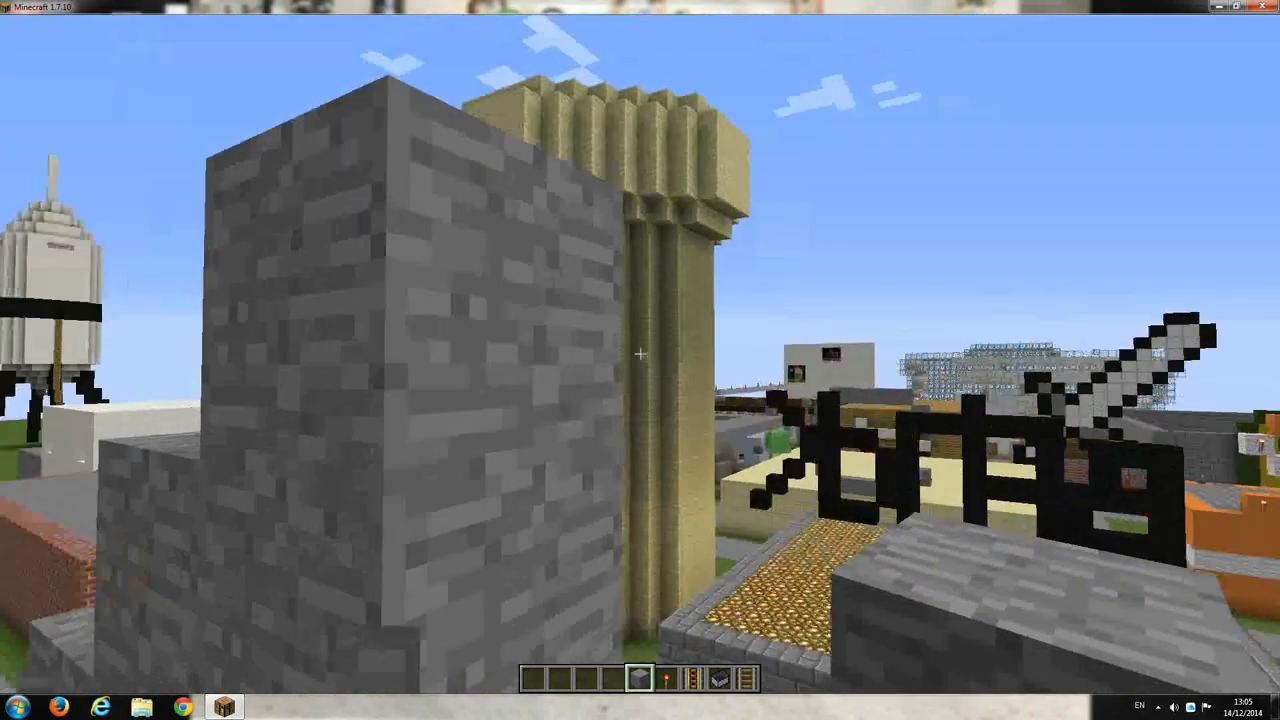
mouse_move(640, 360)
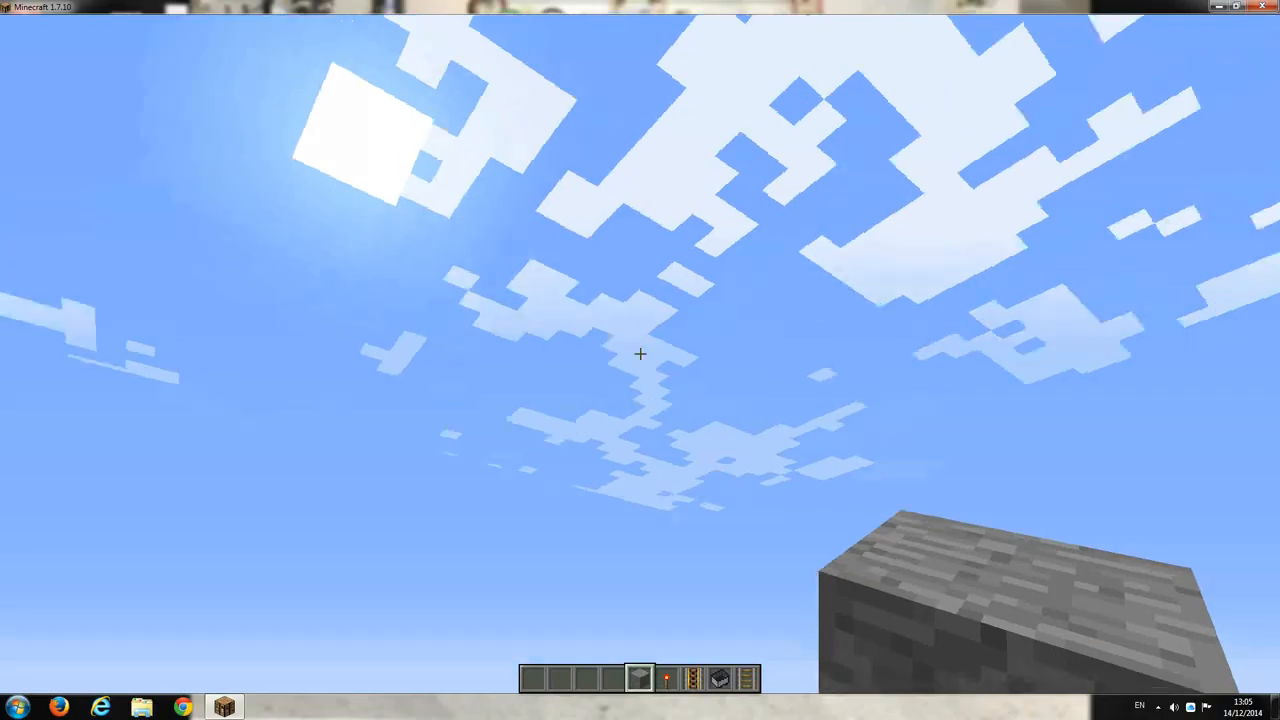
mouse_move(640, 360)
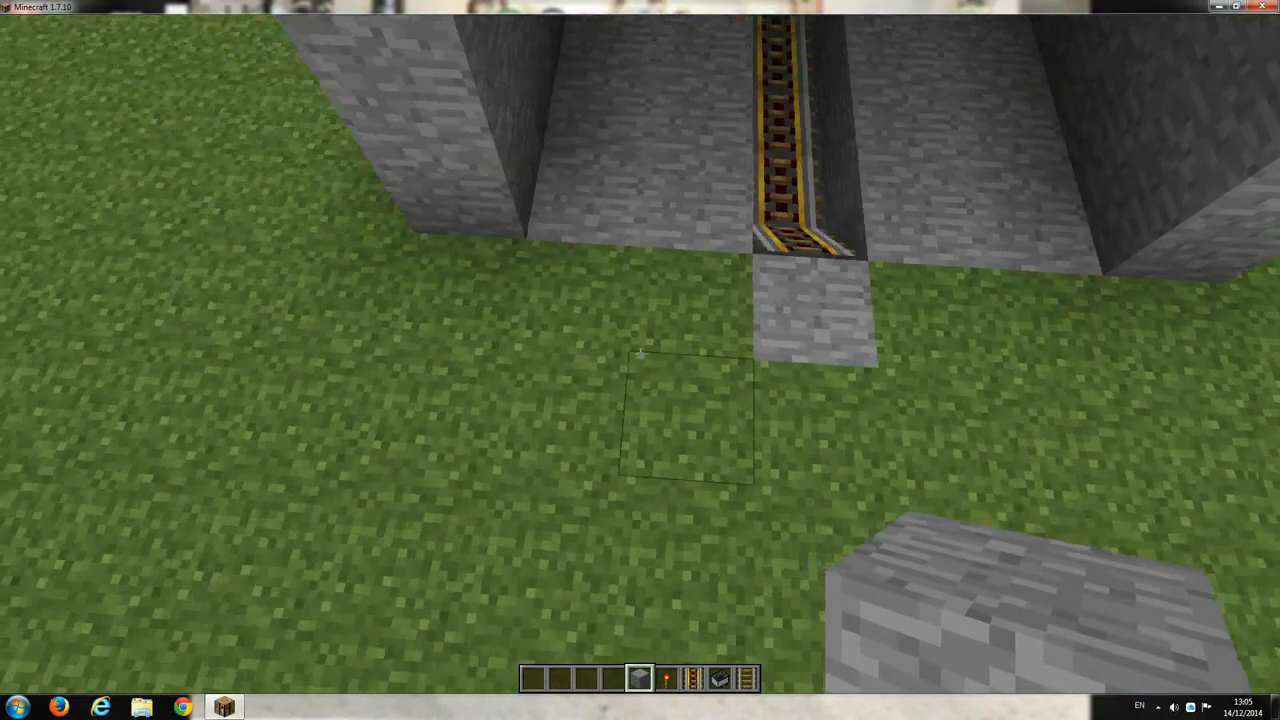
mouse_move(640, 356)
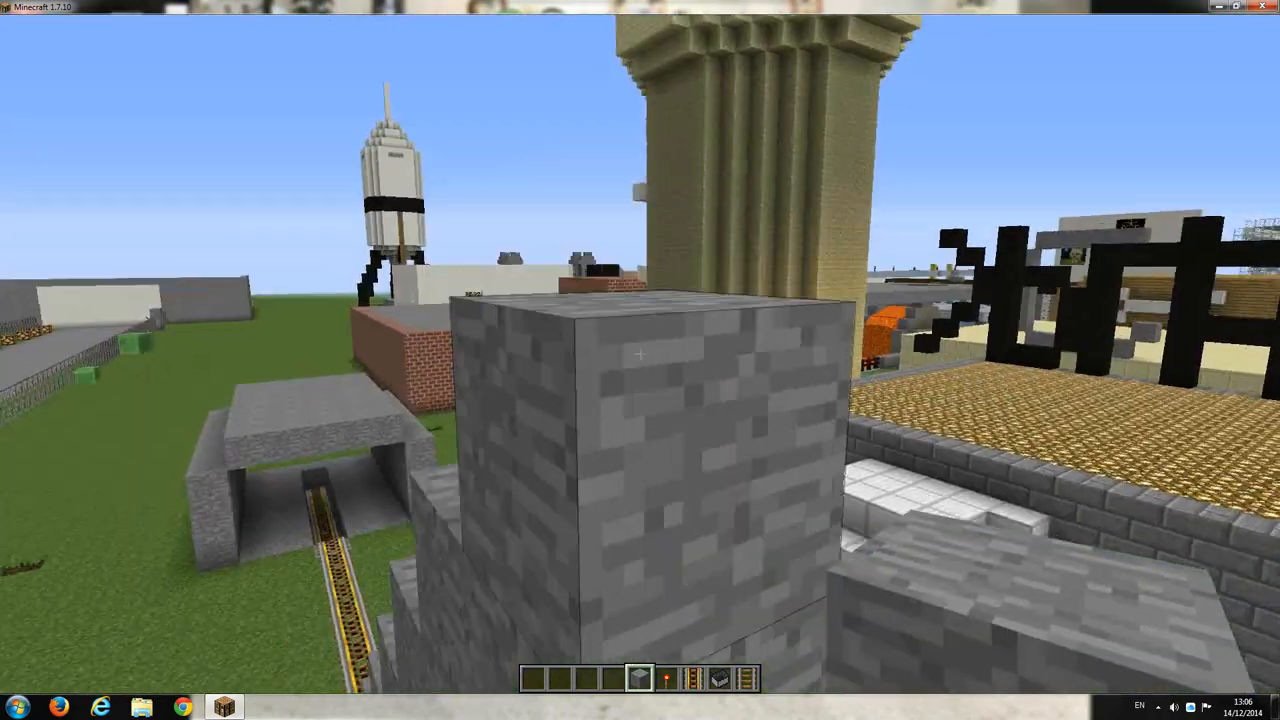
mouse_move(640, 360)
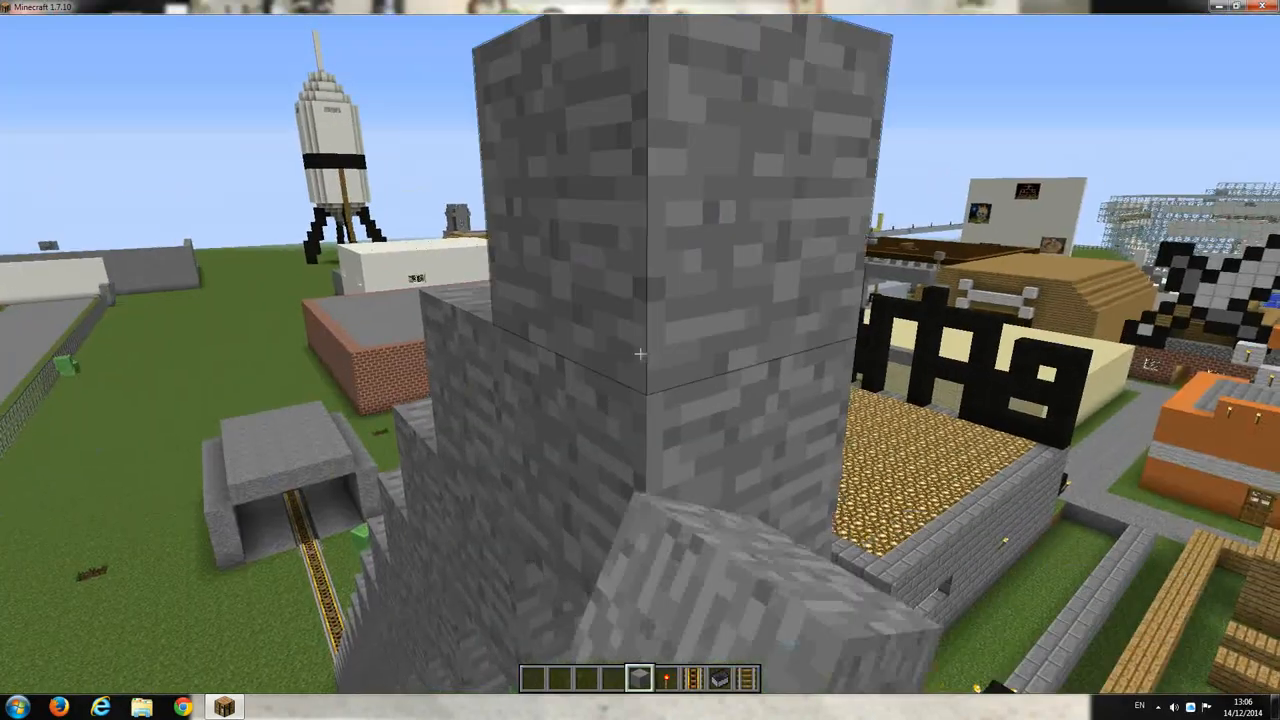
mouse_move(640, 360)
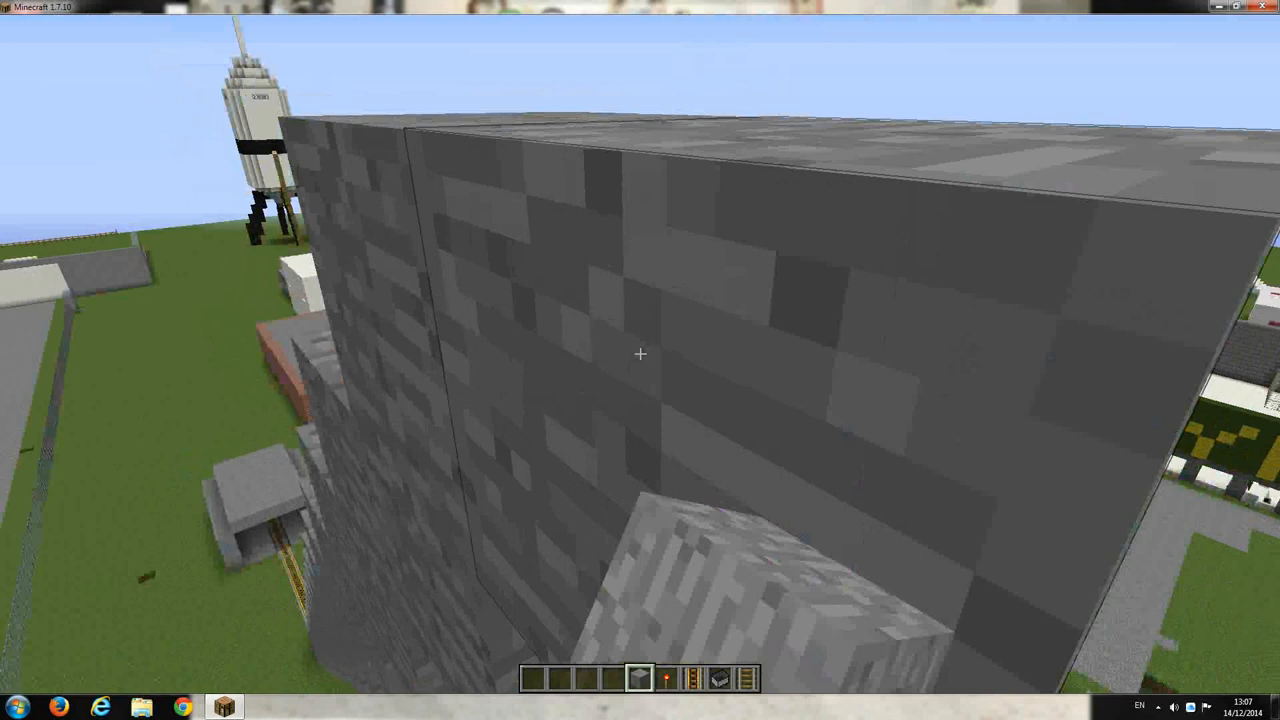
mouse_move(640, 354)
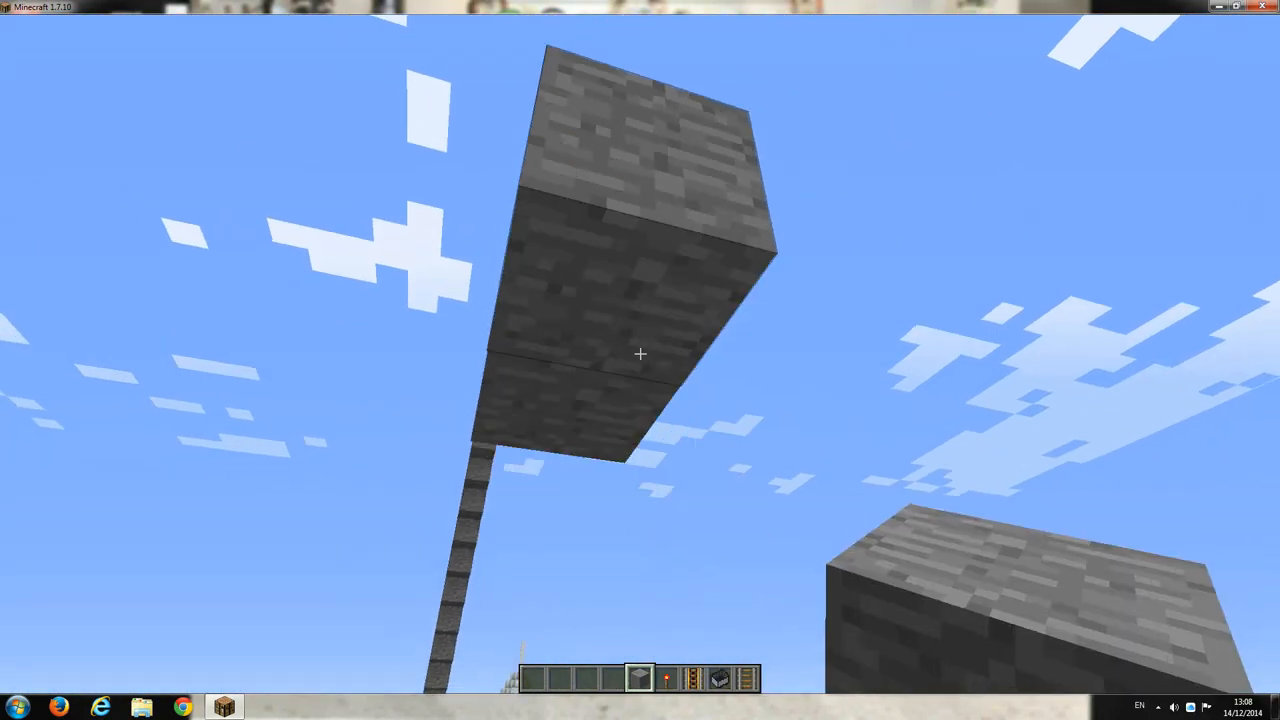
mouse_move(640, 352)
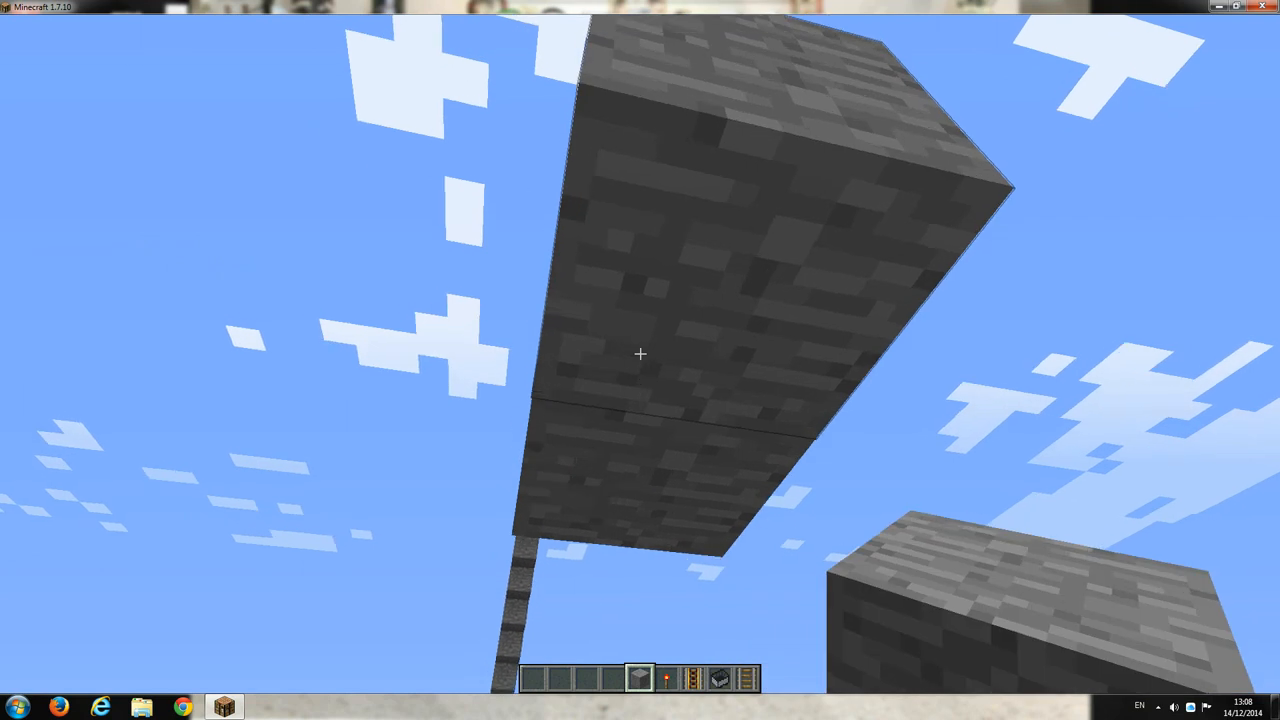
mouse_move(640, 360)
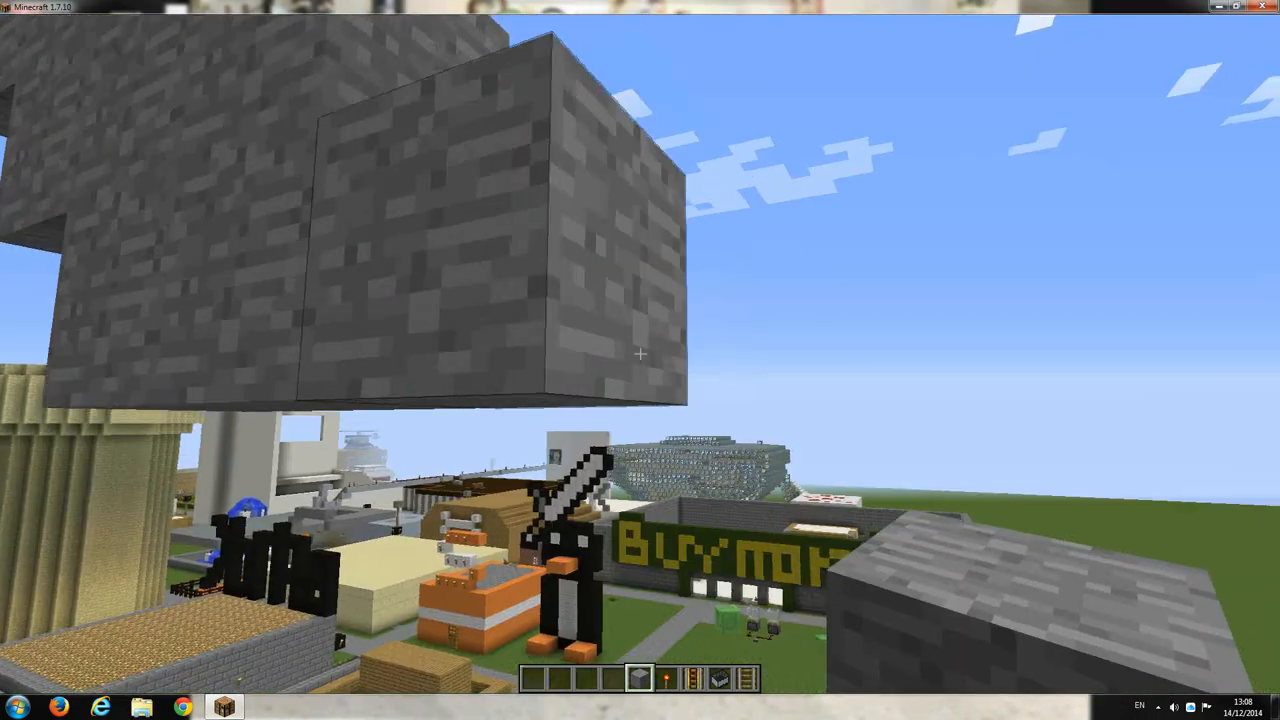
mouse_move(640, 360)
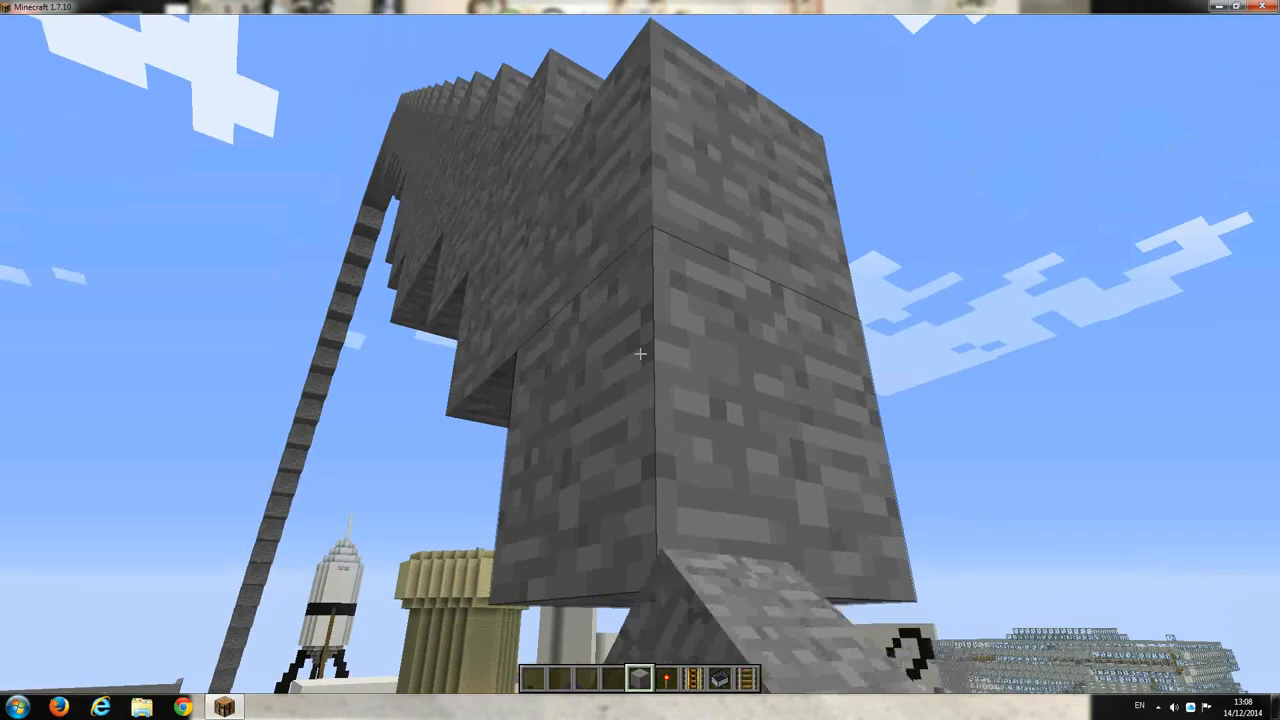
mouse_move(640, 360)
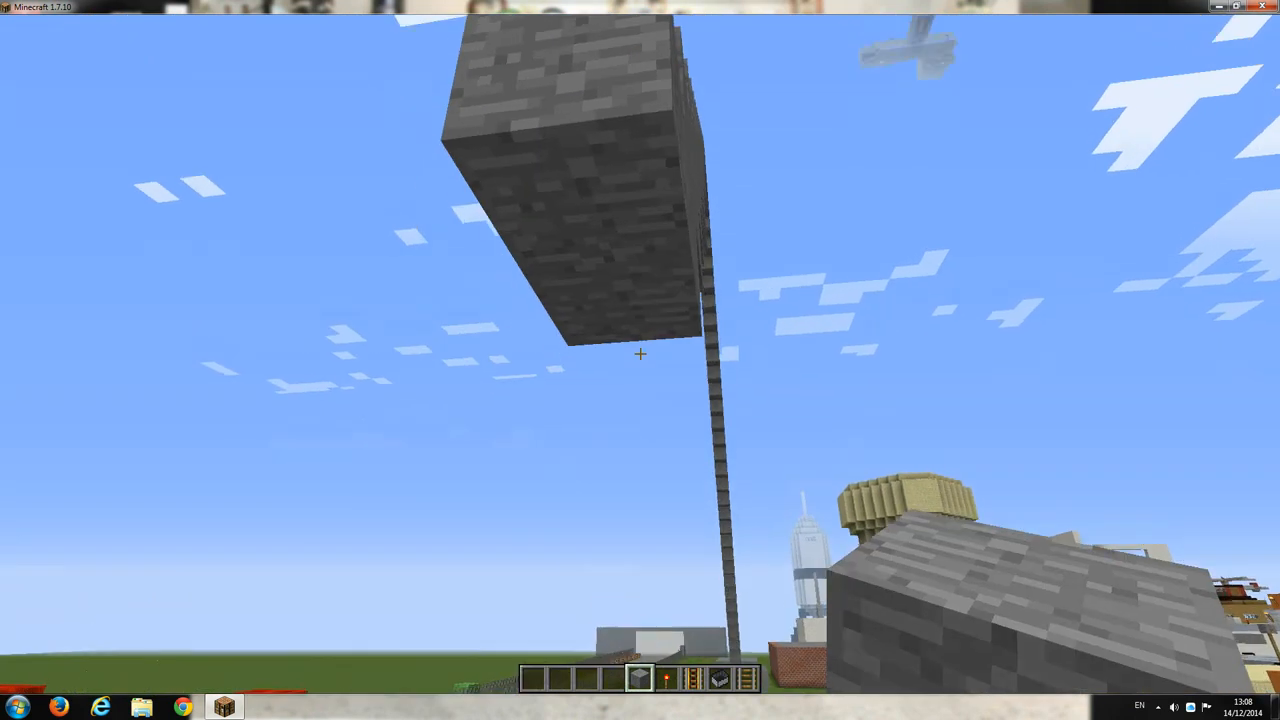
mouse_move(640, 356)
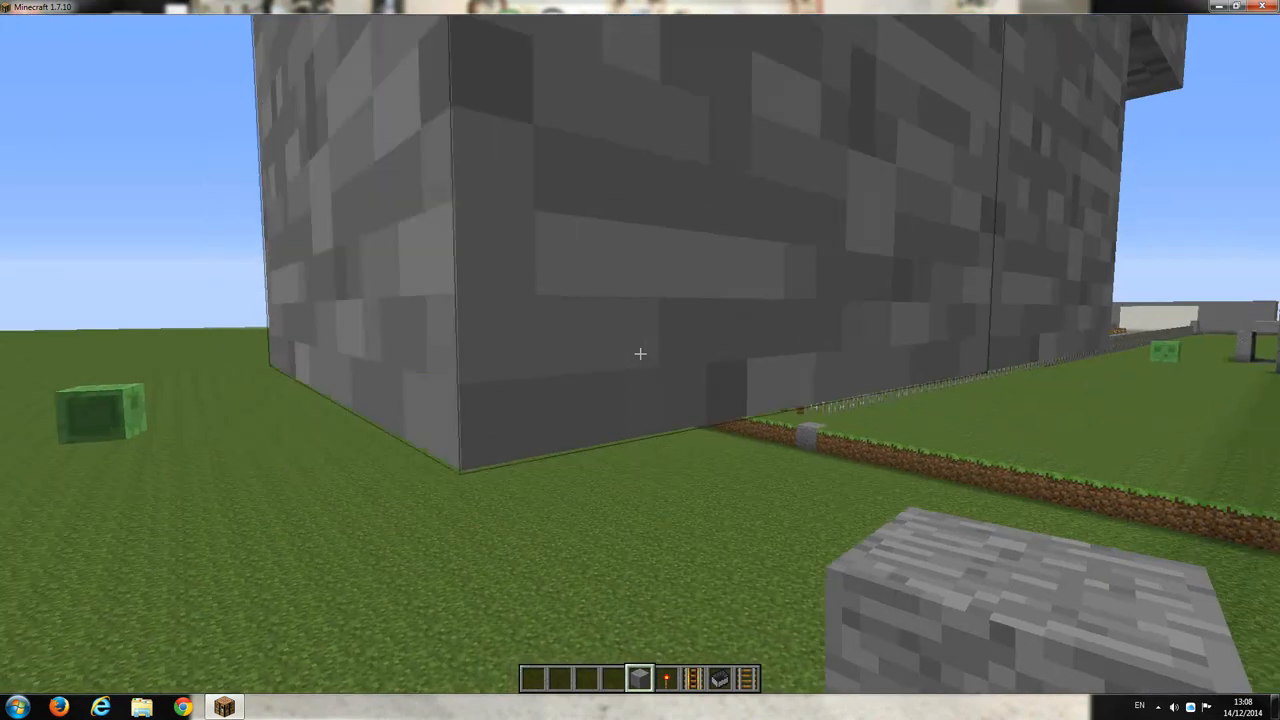
mouse_move(640, 360)
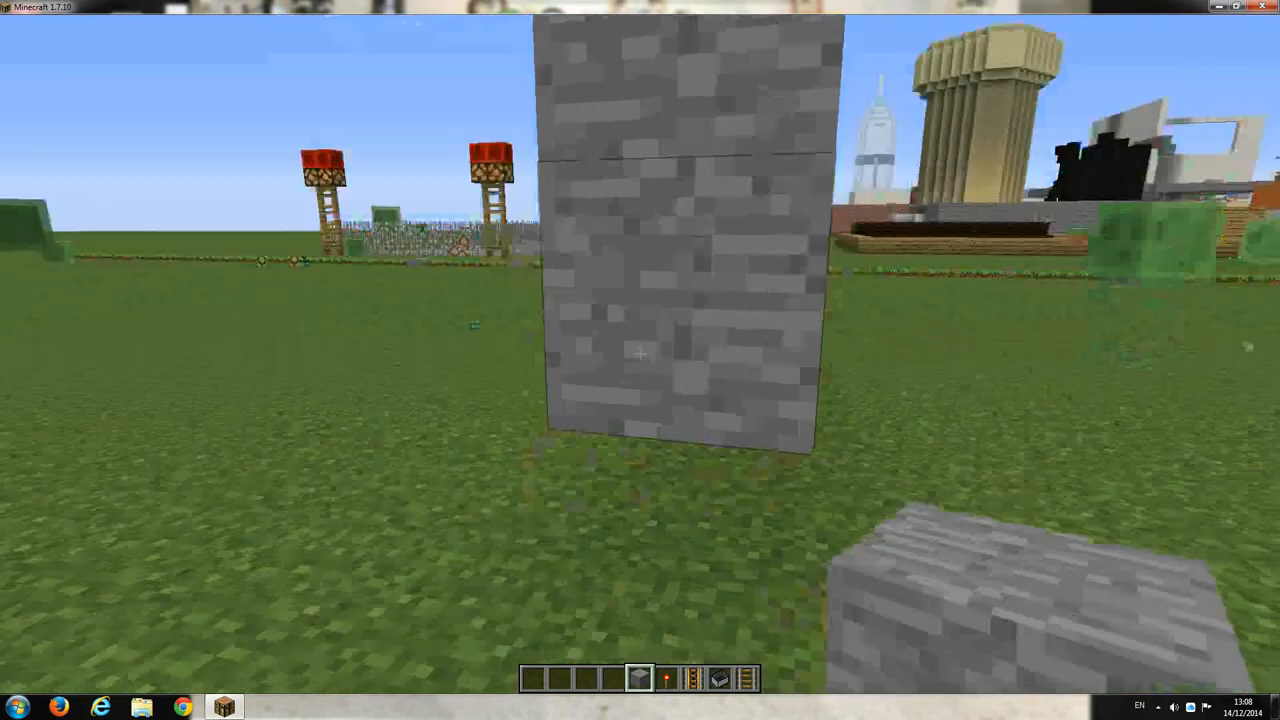
mouse_move(640, 354)
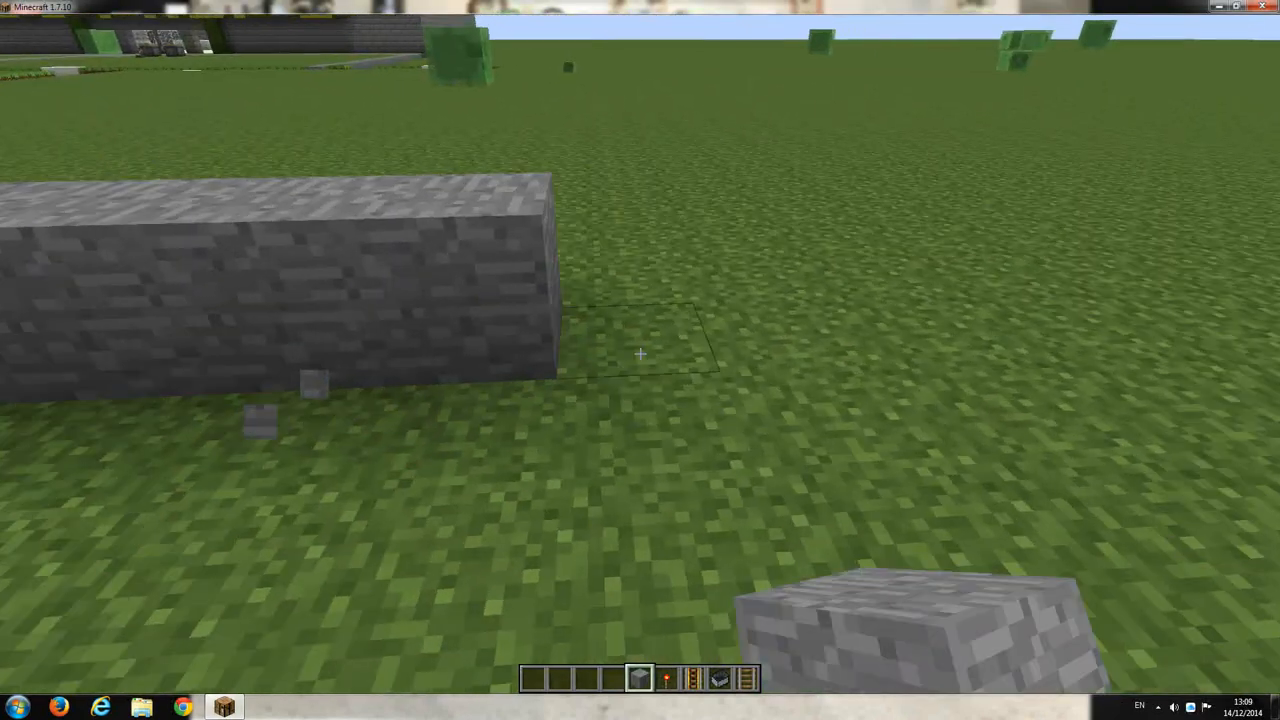
mouse_move(640, 360)
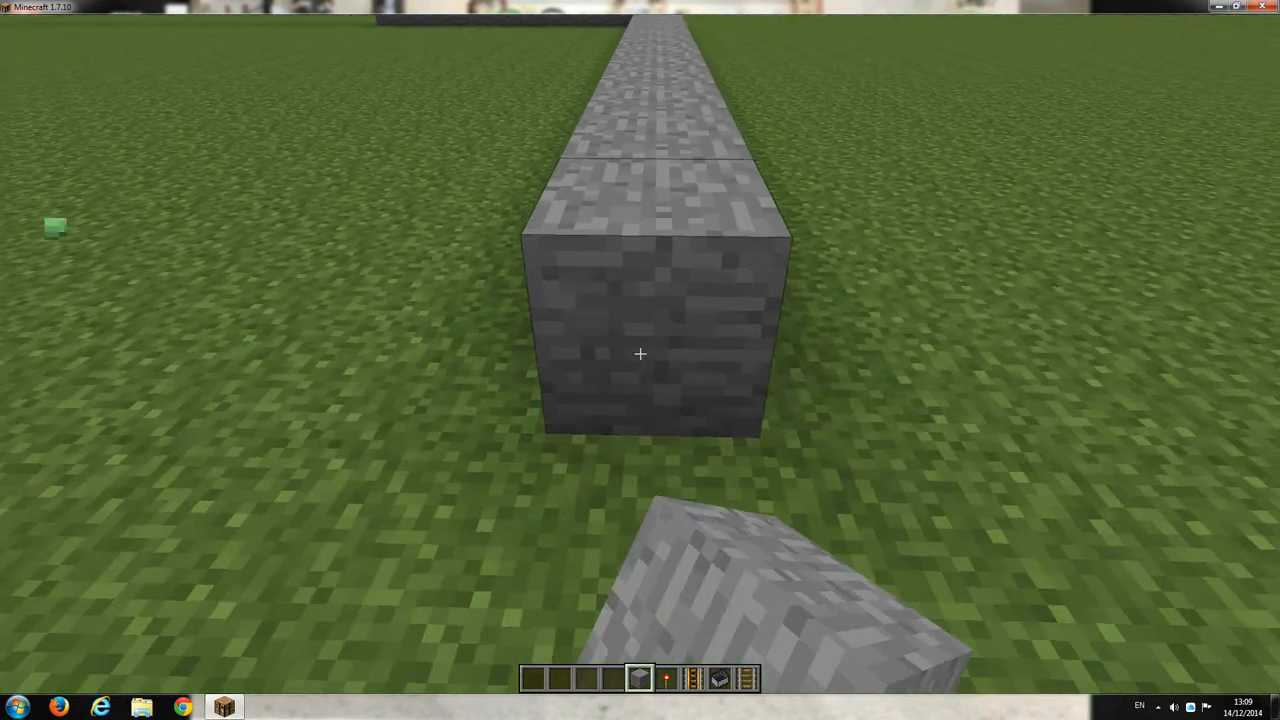
mouse_move(640, 354)
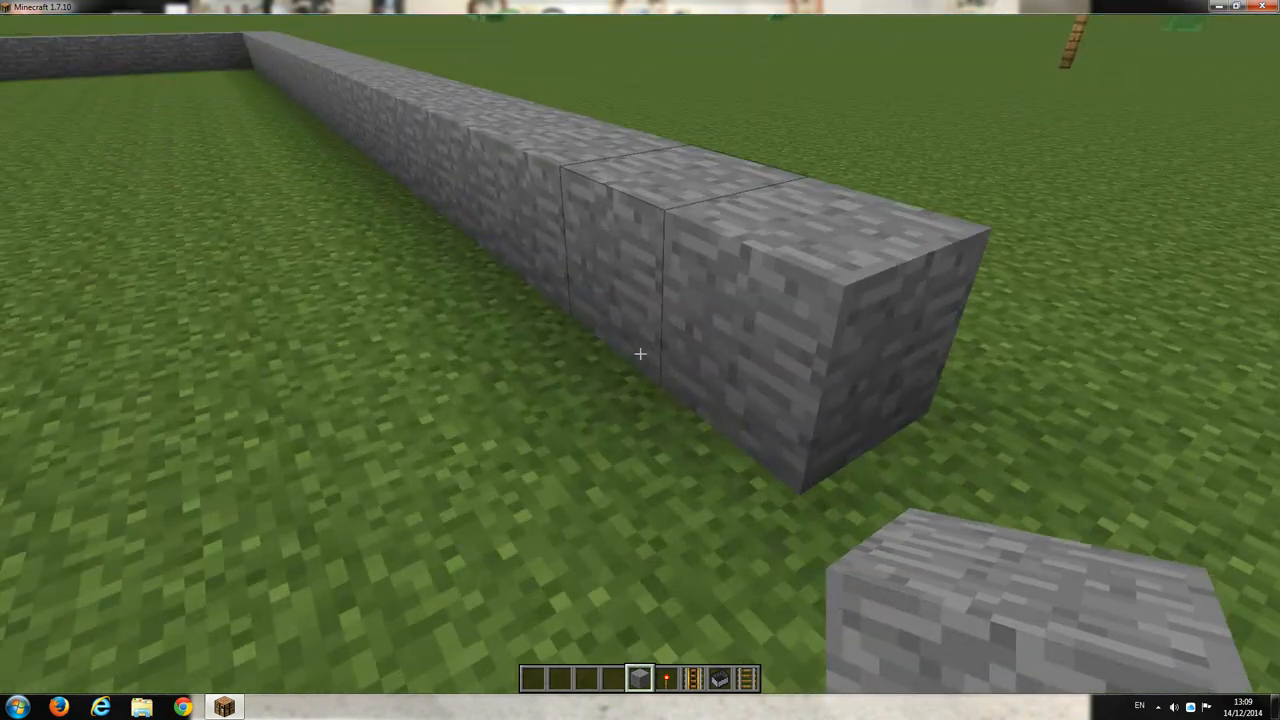